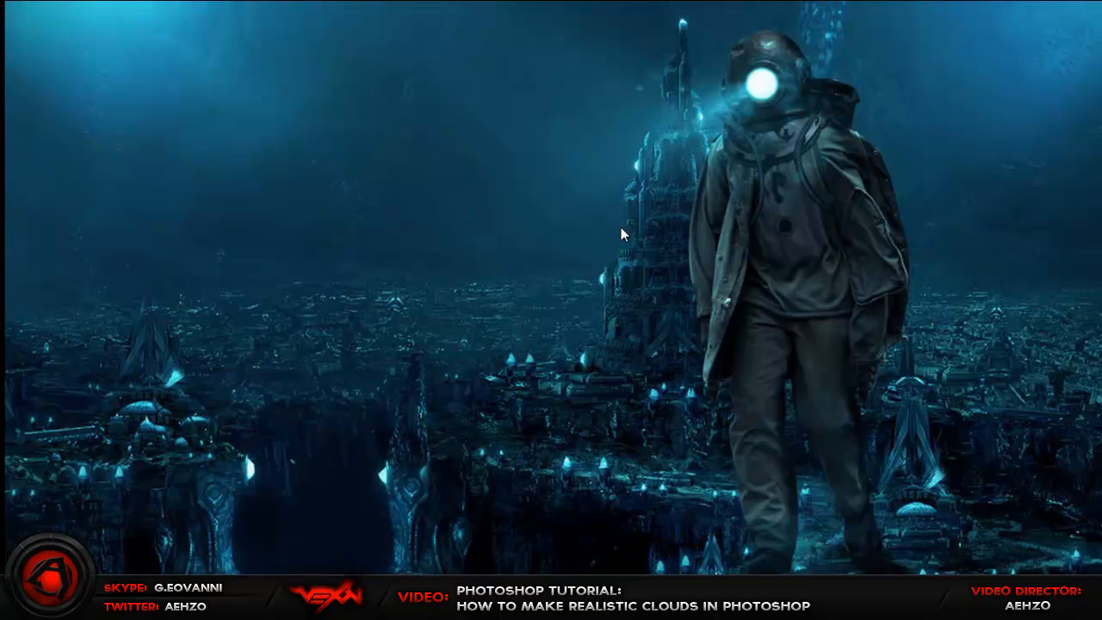
mouse_move(565, 3)
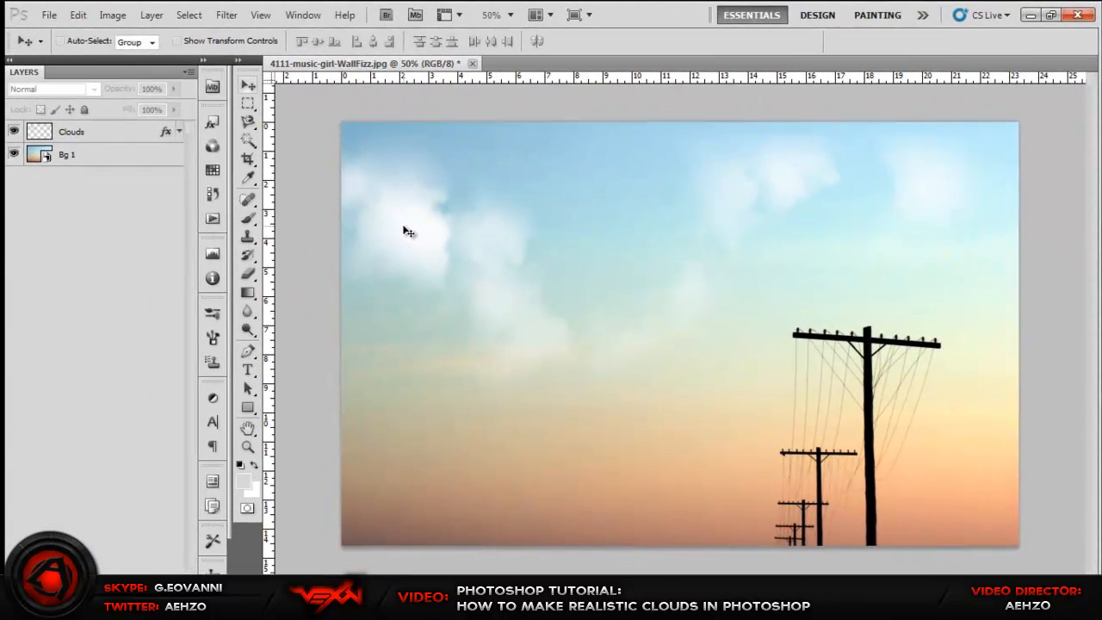
Toggle the Clouds layer's visibility to compare against plain sky, then add the Clouds 2 layer.
left_click(72, 131)
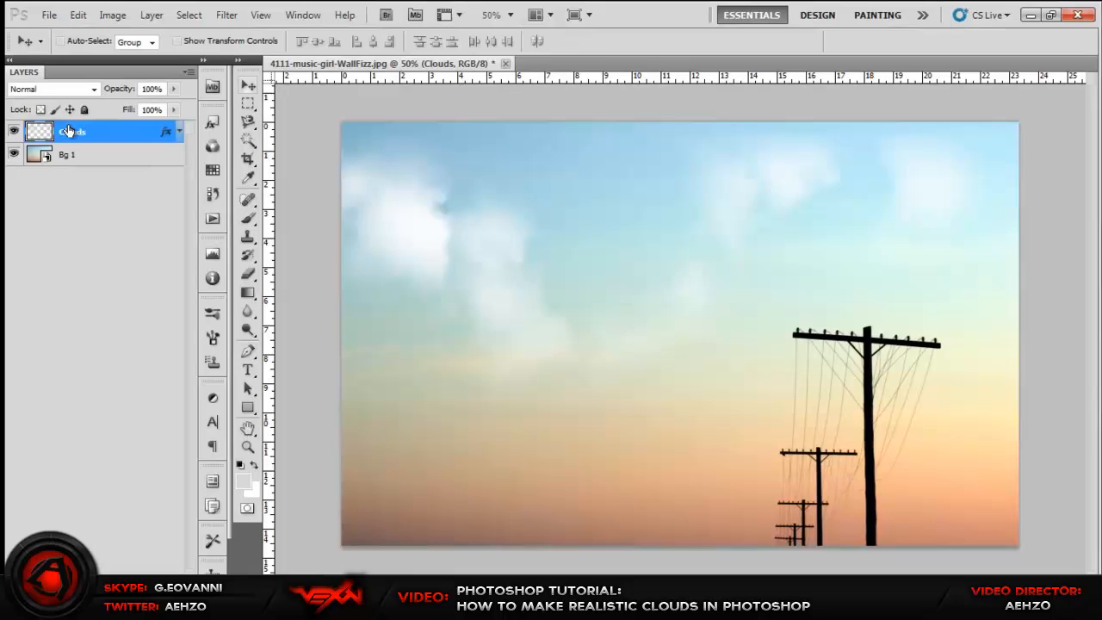
left_click(14, 131)
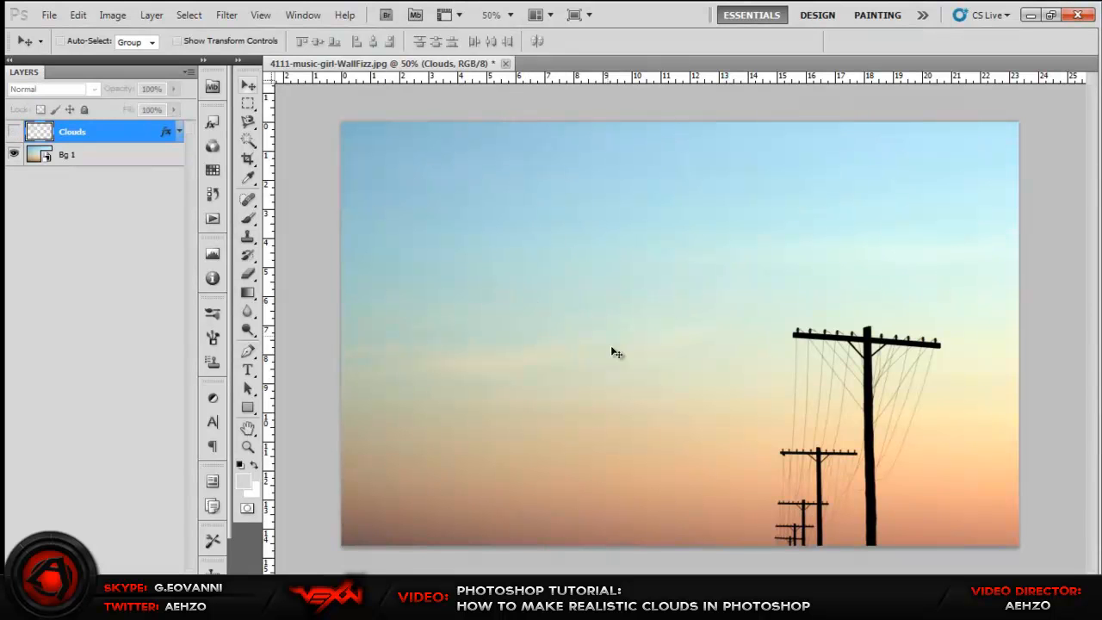
mouse_move(434, 389)
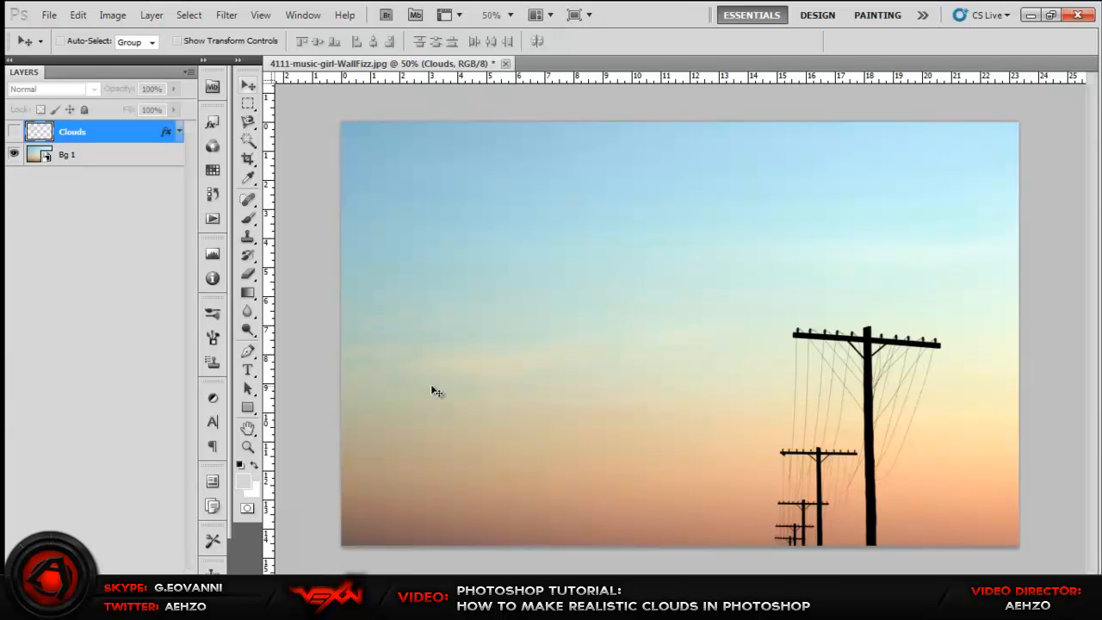
mouse_move(809, 227)
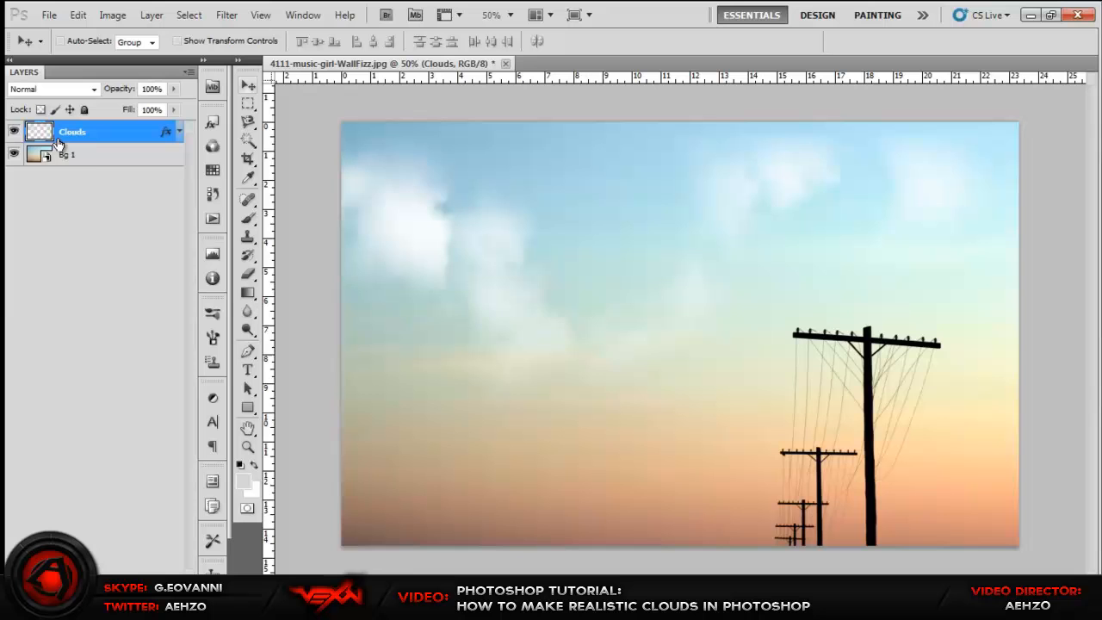
left_click(13, 130)
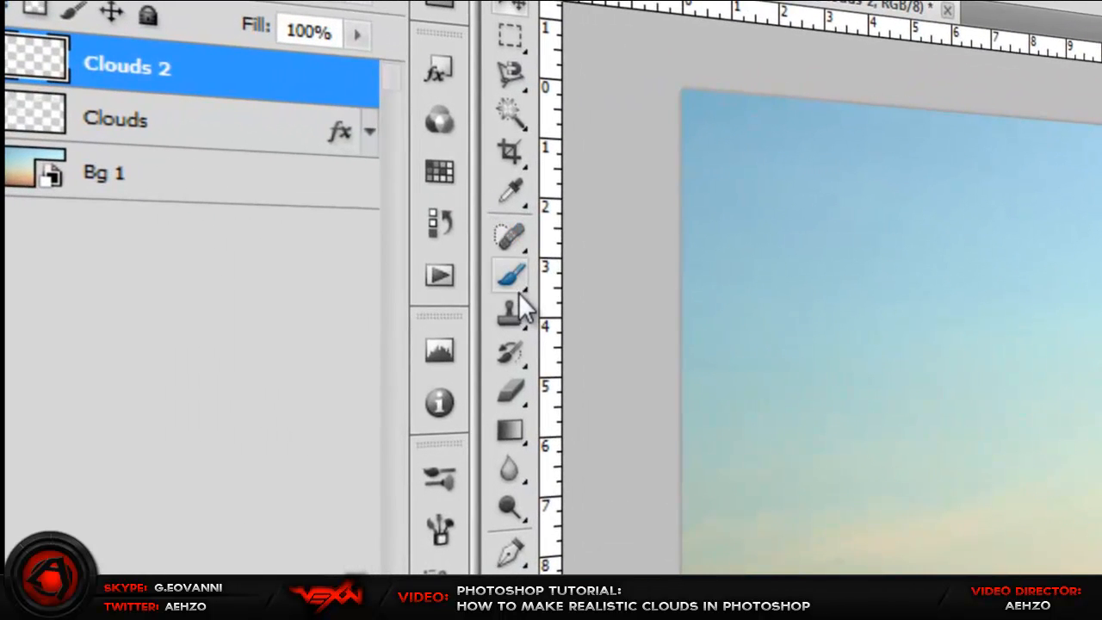
mouse_move(510, 274)
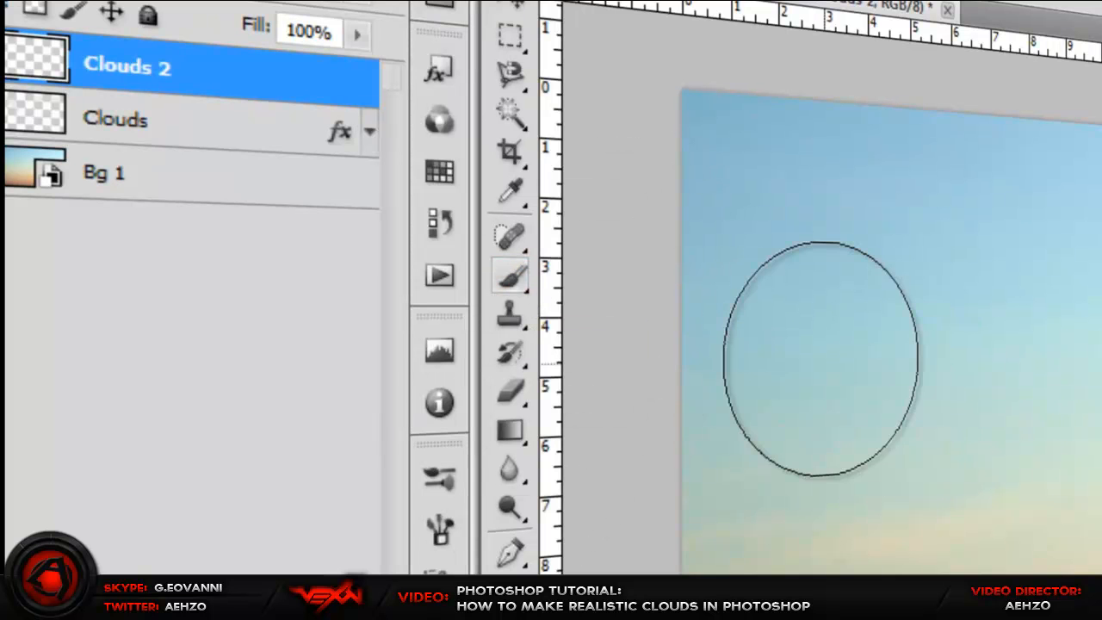
left_click(509, 273)
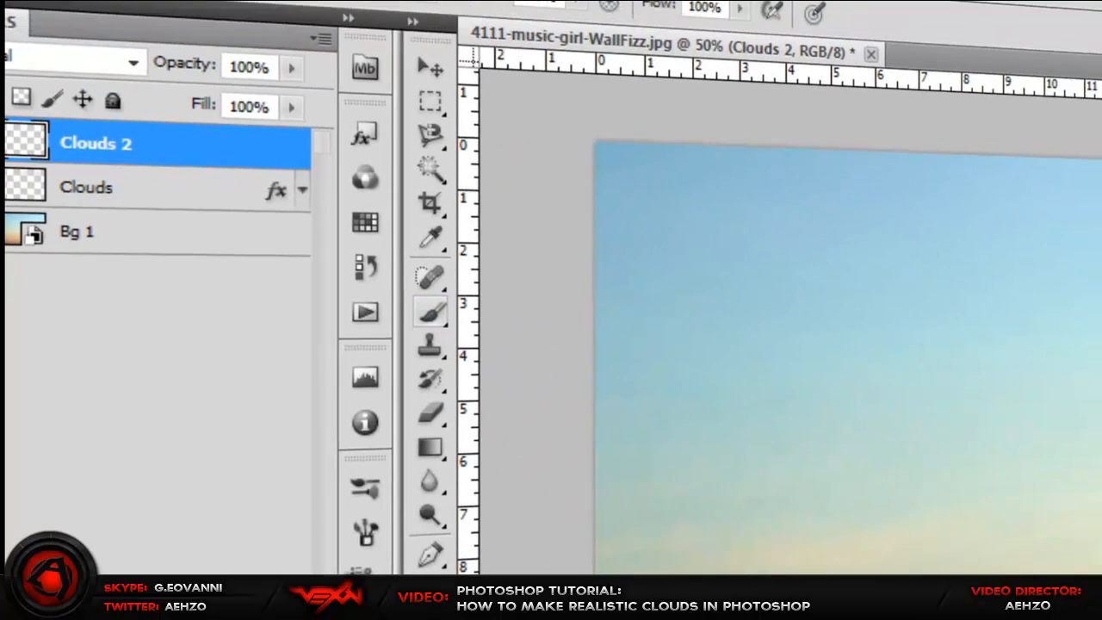
Show the Brush panel's Brush Tip Shape: soft round 404 px tip, 0% hardness, 30% spacing.
left_click(457, 17)
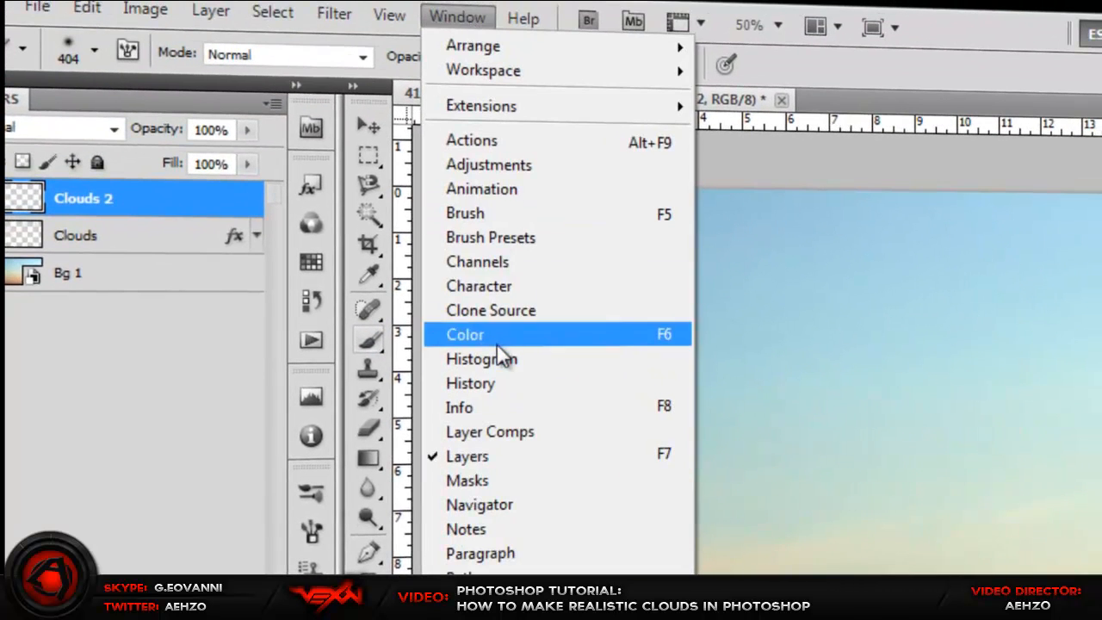
left_click(464, 214)
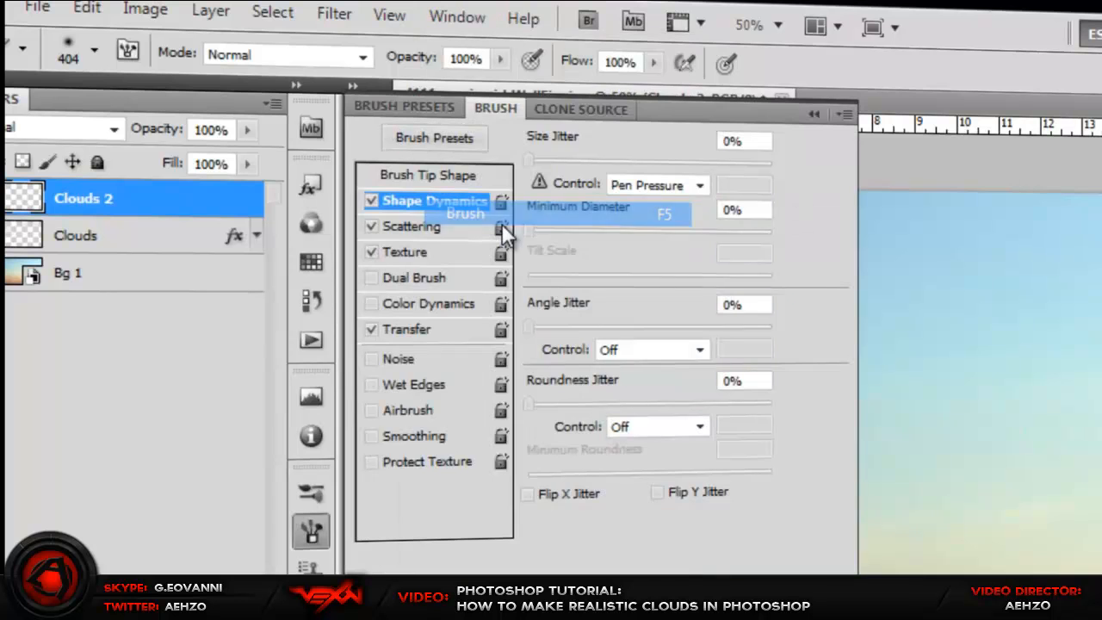
left_click(456, 12)
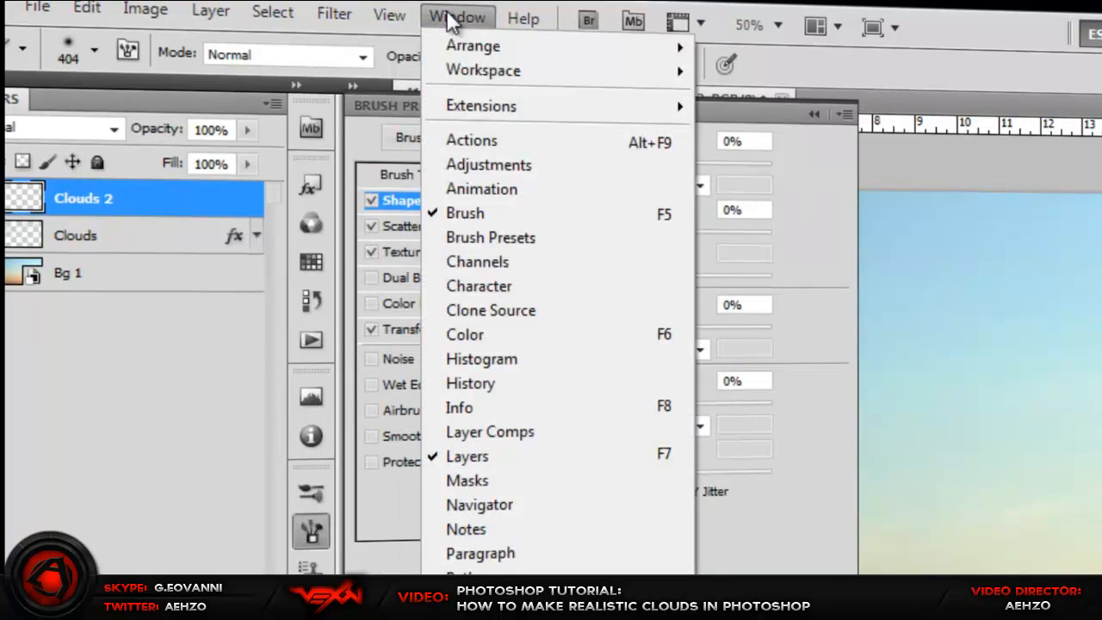
mouse_move(499, 214)
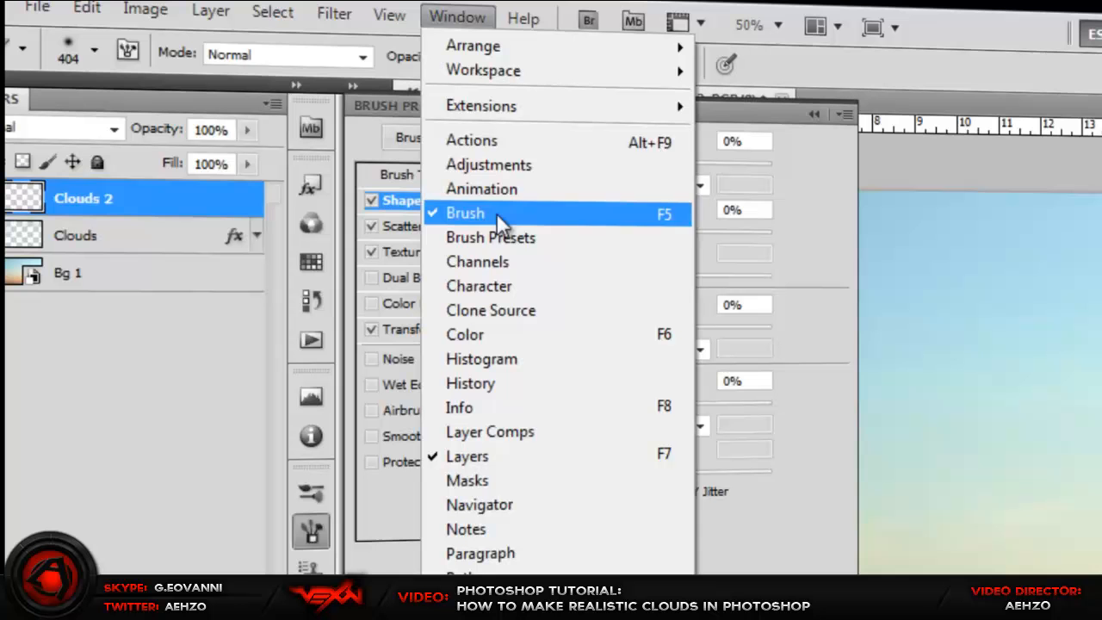
mouse_move(510, 249)
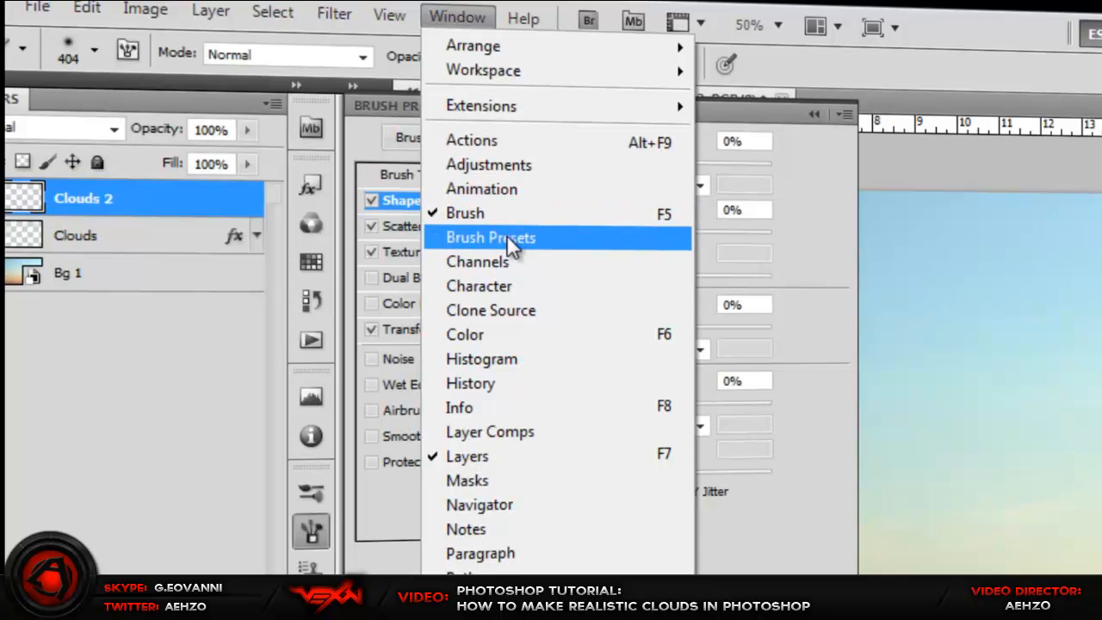
left_click(491, 238)
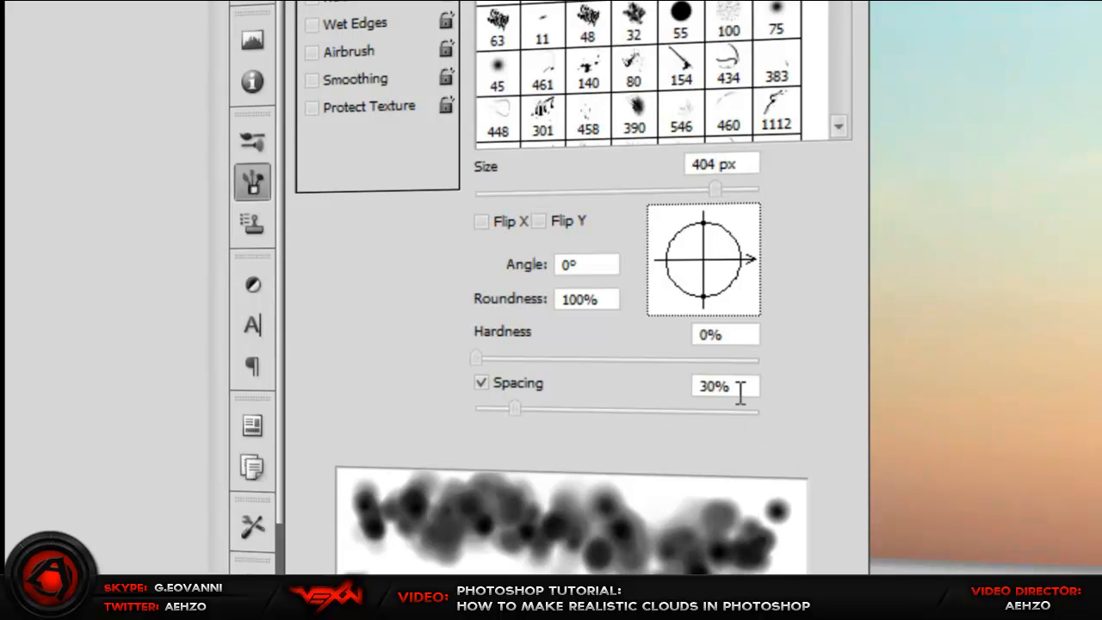
mouse_move(749, 379)
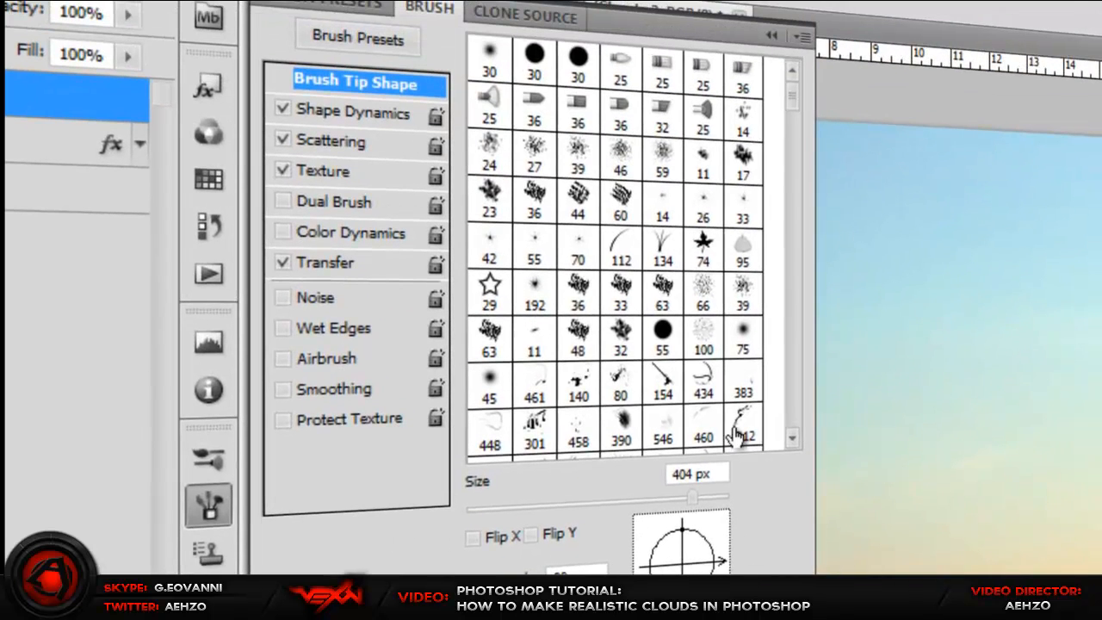
Enable Shape Dynamics on pen pressure and Scattering at 120% both axes, count 10, 100% count jitter.
left_click(353, 112)
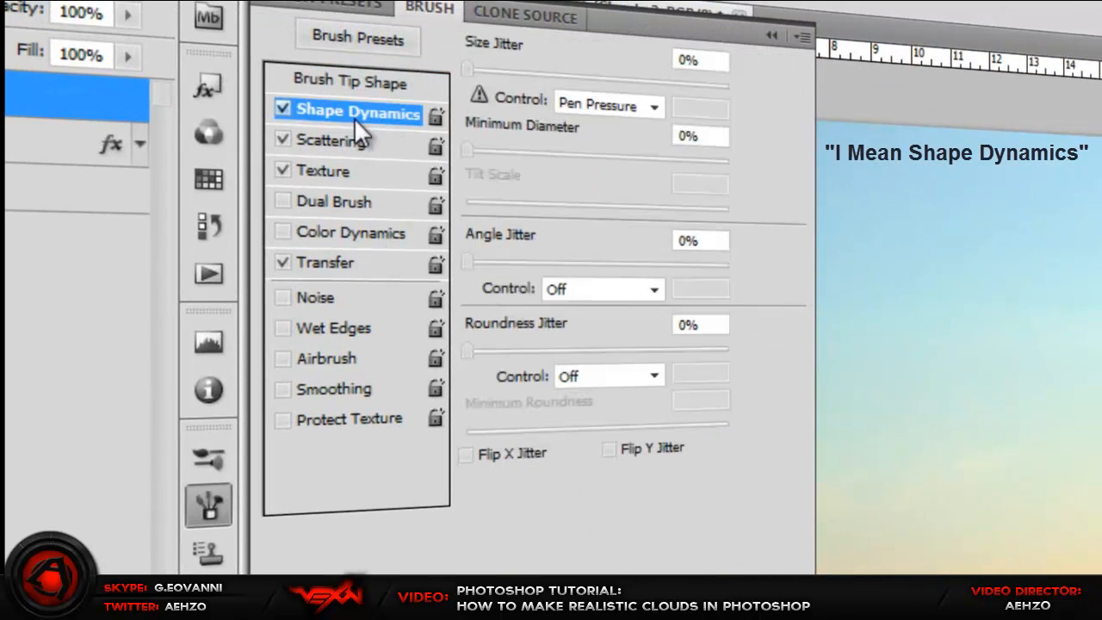
mouse_move(611, 155)
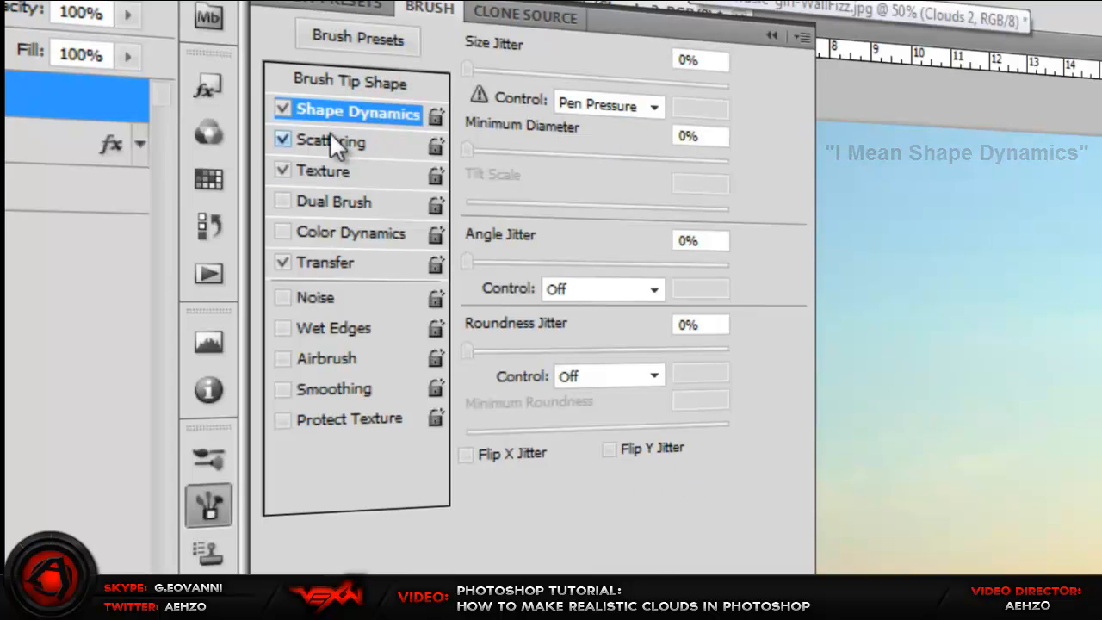
left_click(336, 141)
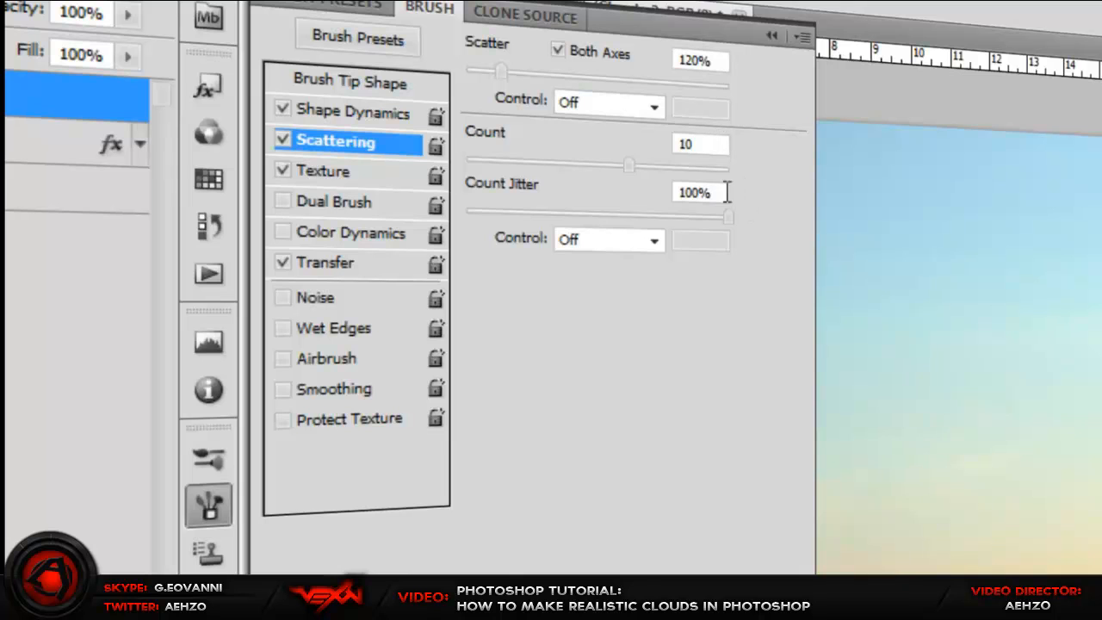
mouse_move(727, 241)
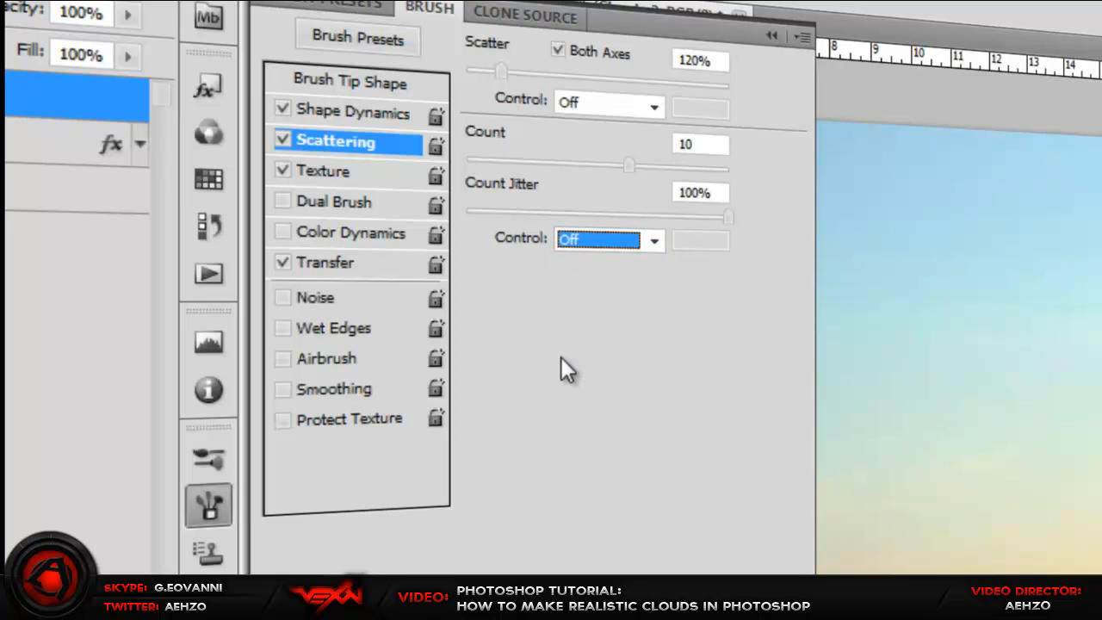
Enable Texture for the brush: 500% scale, Color Burn mode, 100% depth, each tip.
left_click(327, 170)
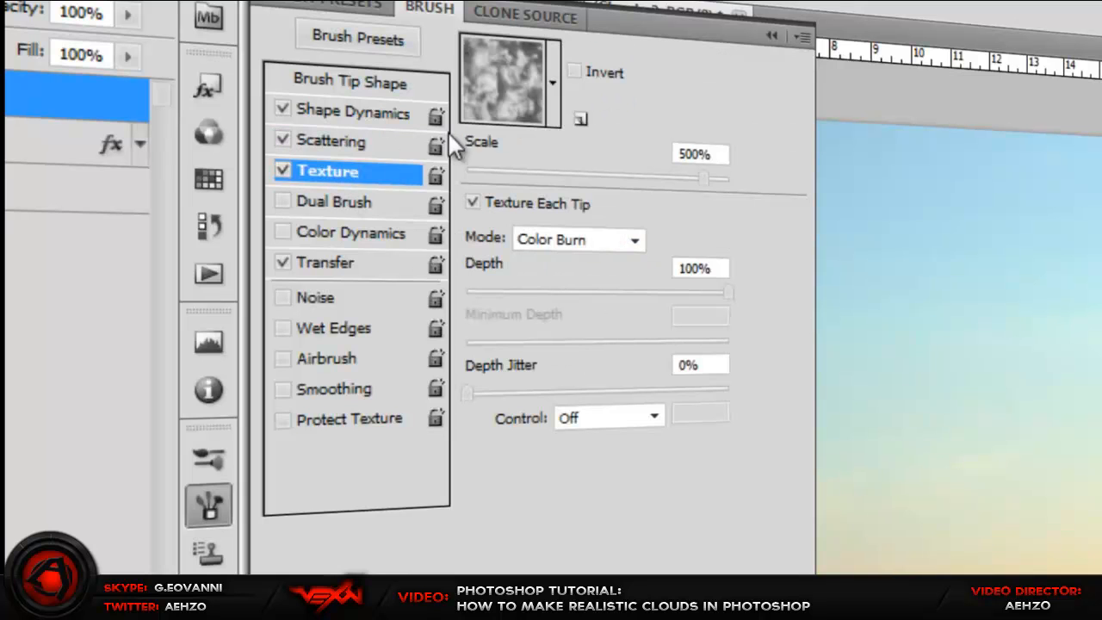
mouse_move(600, 120)
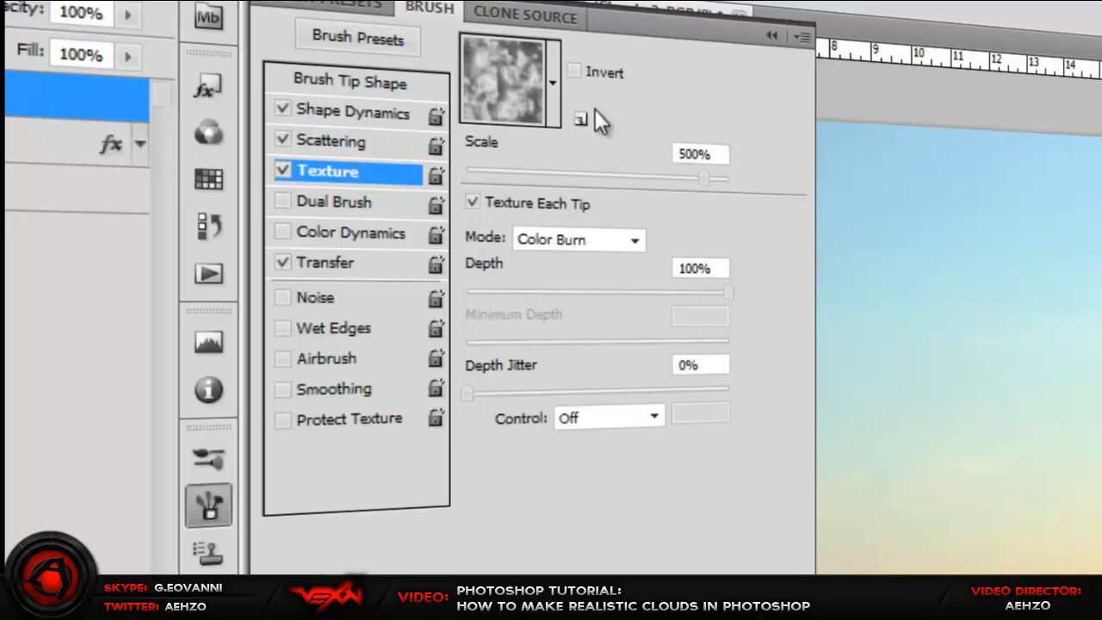
mouse_move(589, 146)
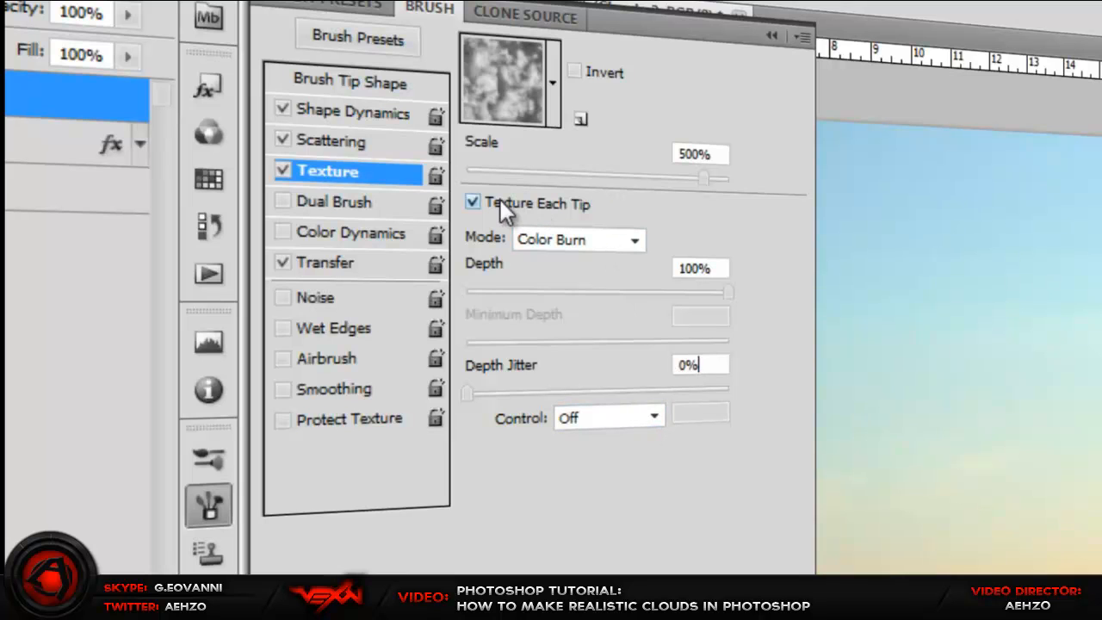
mouse_move(585, 216)
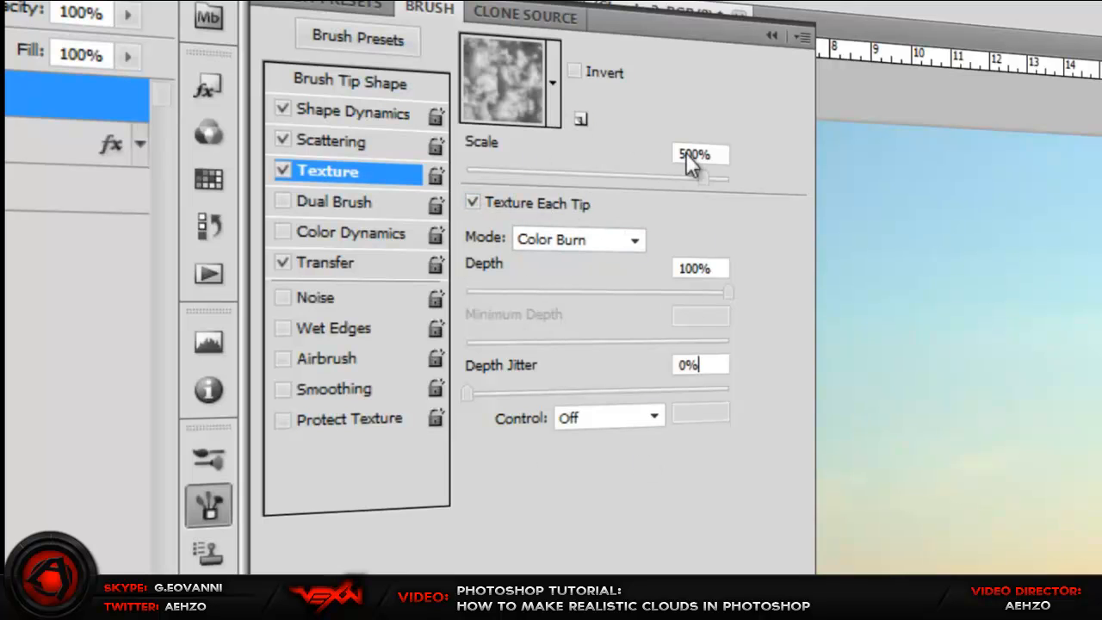
mouse_move(568, 103)
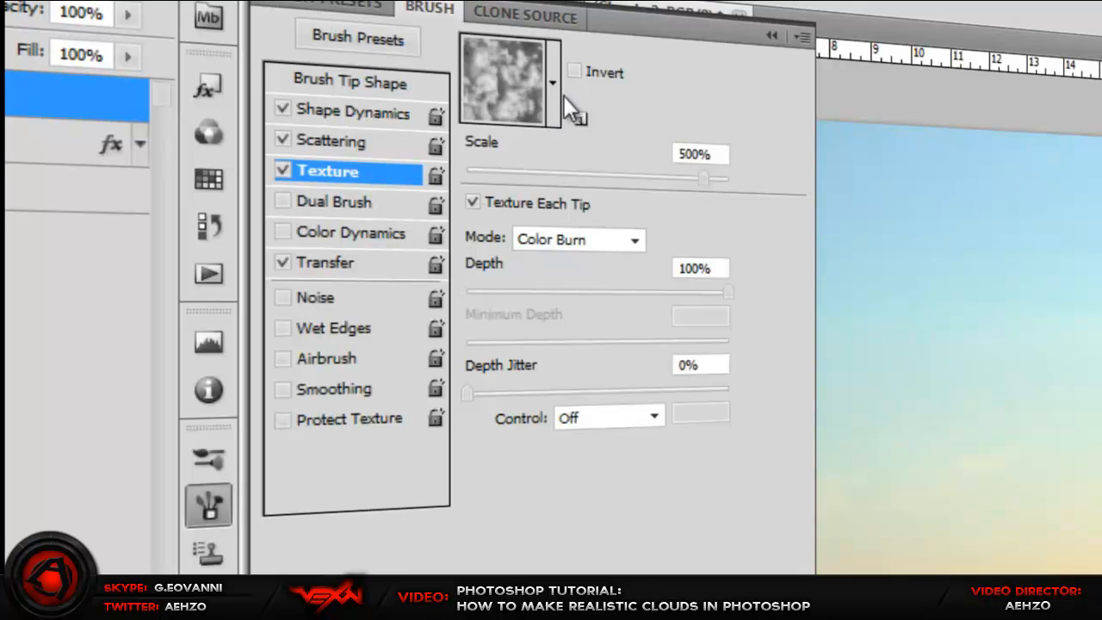
Append the Patterns library to the texture pattern picker and browse for a cloud pattern.
left_click(552, 83)
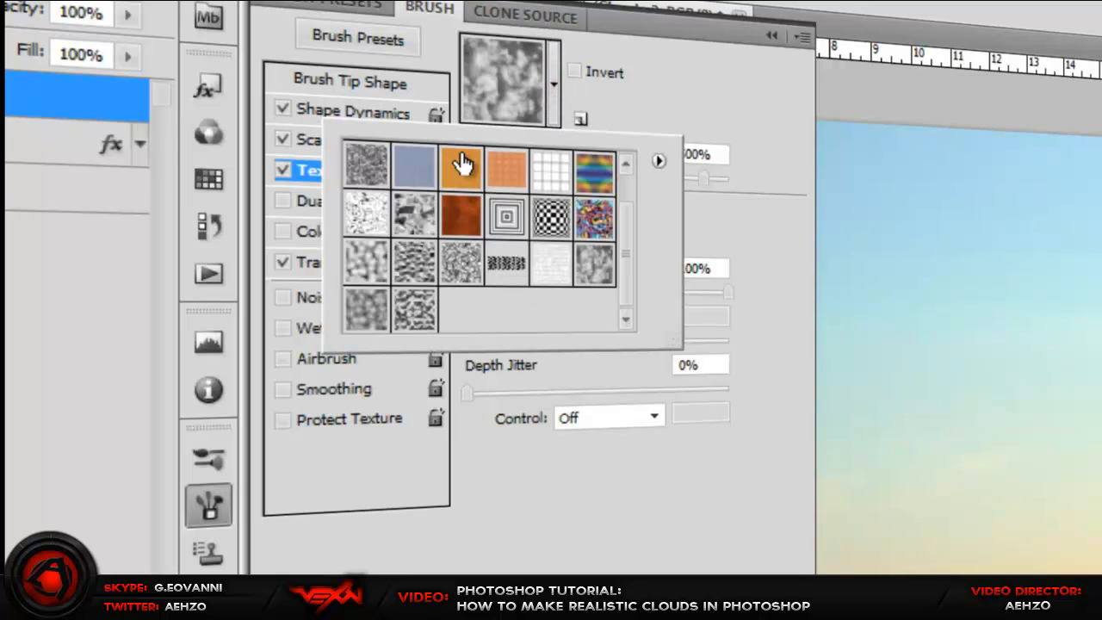
mouse_move(594, 138)
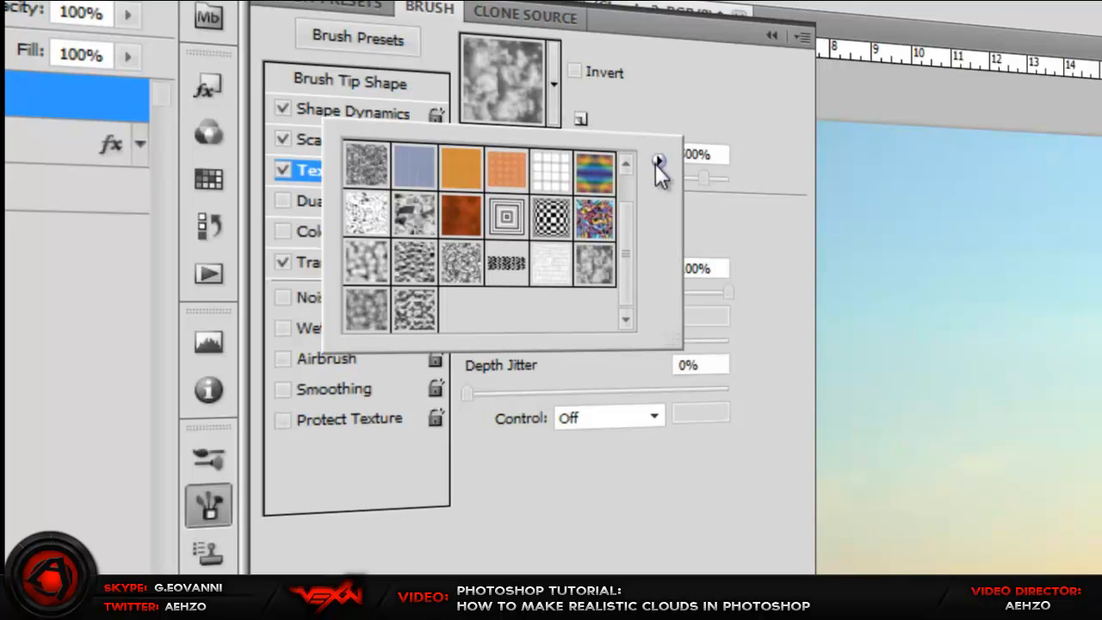
left_click(658, 163)
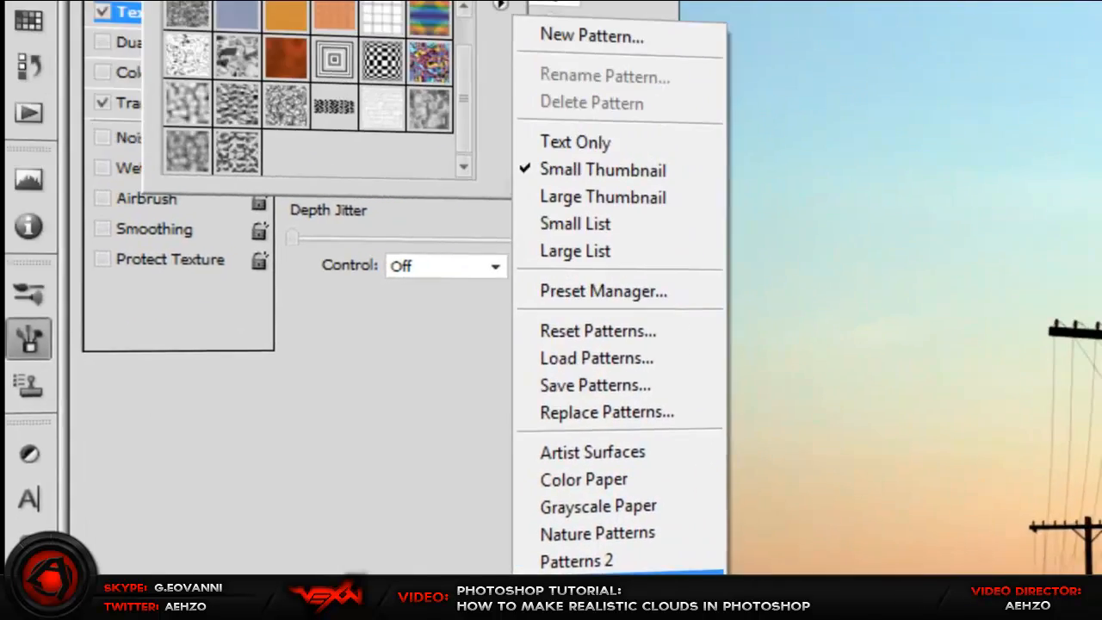
left_click(575, 561)
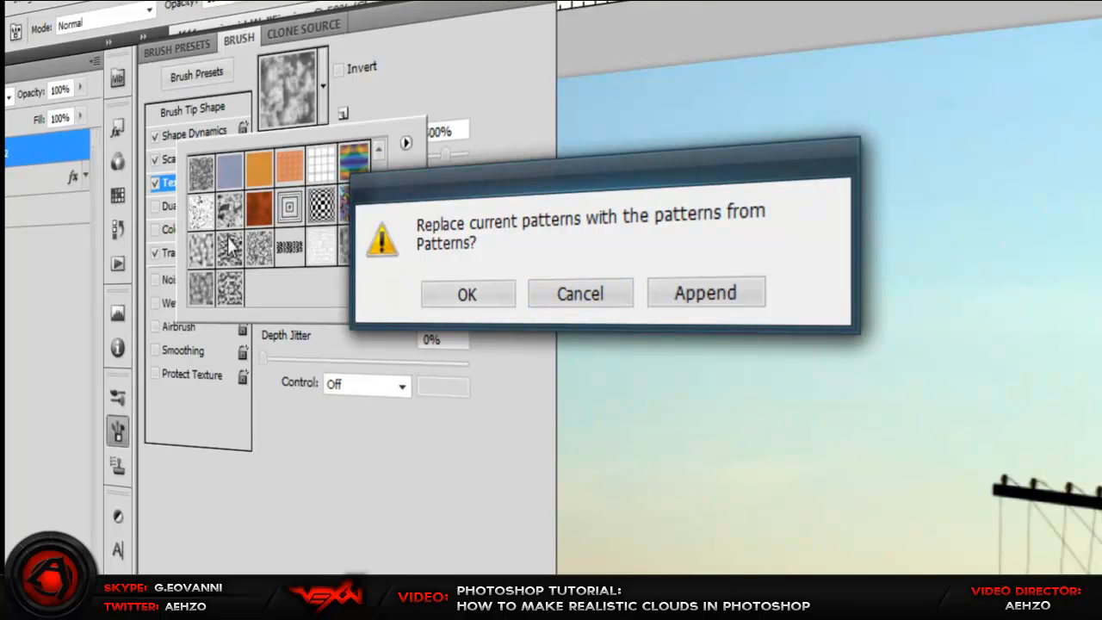
mouse_move(266, 215)
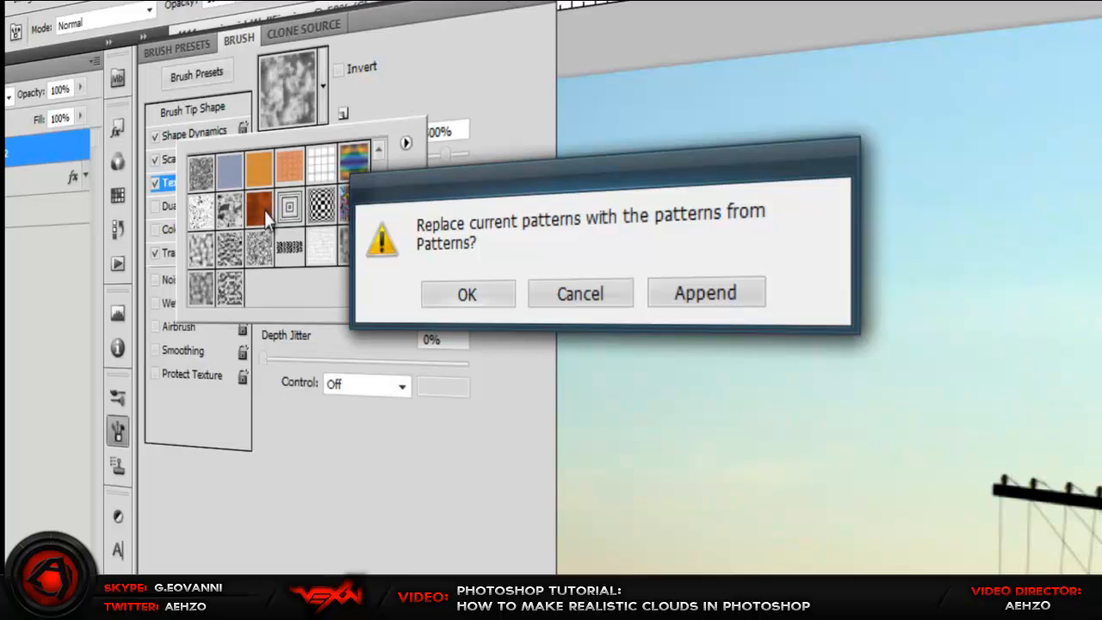
mouse_move(547, 290)
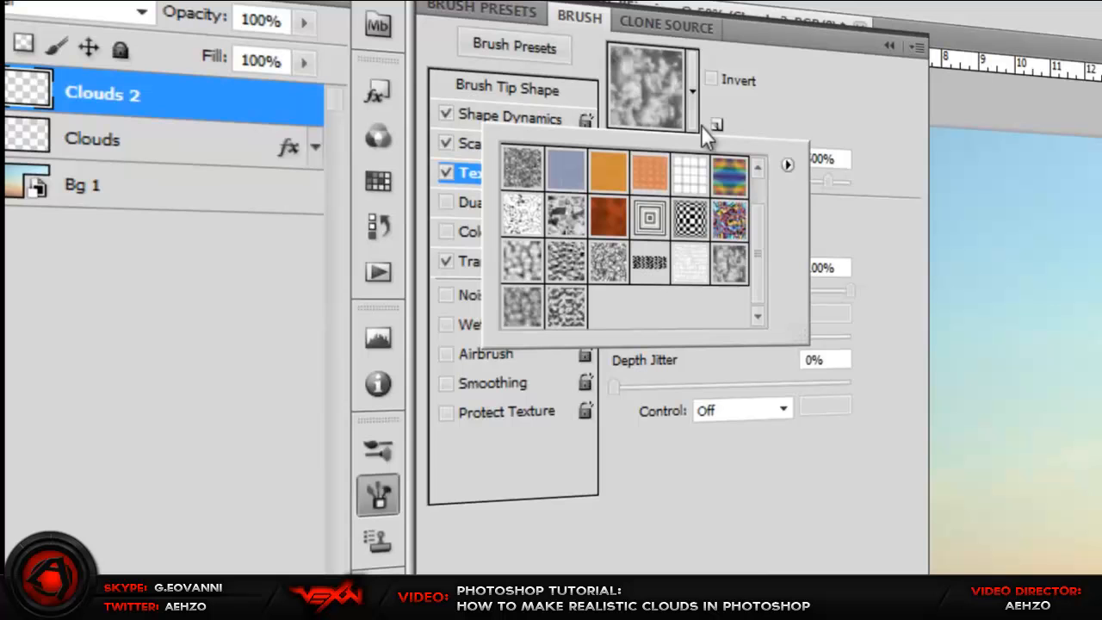
mouse_move(761, 193)
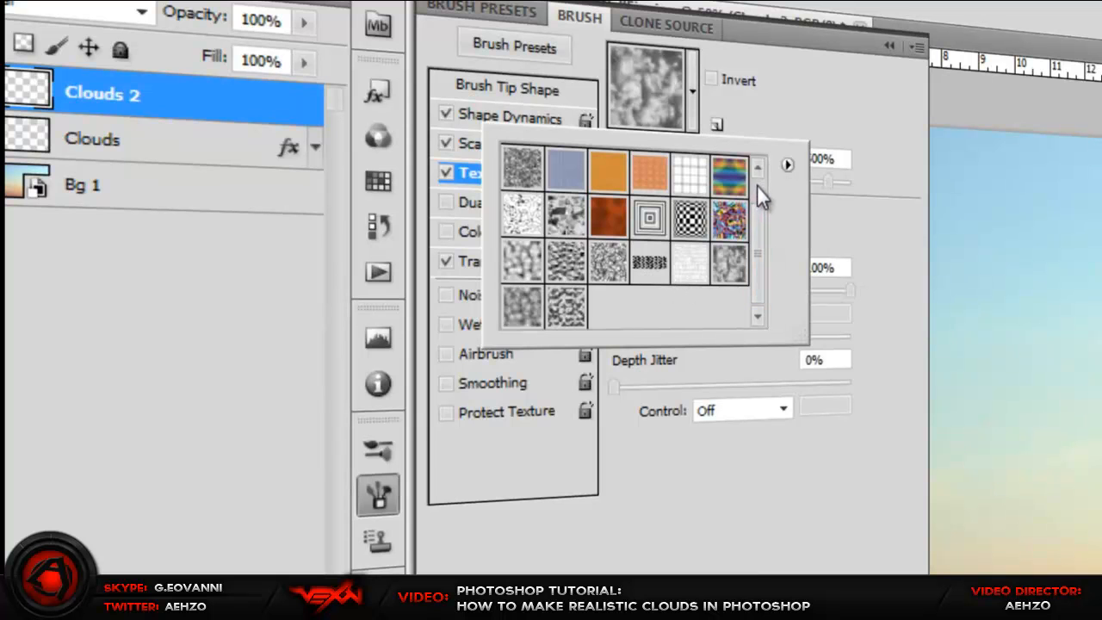
scroll("up", 3)
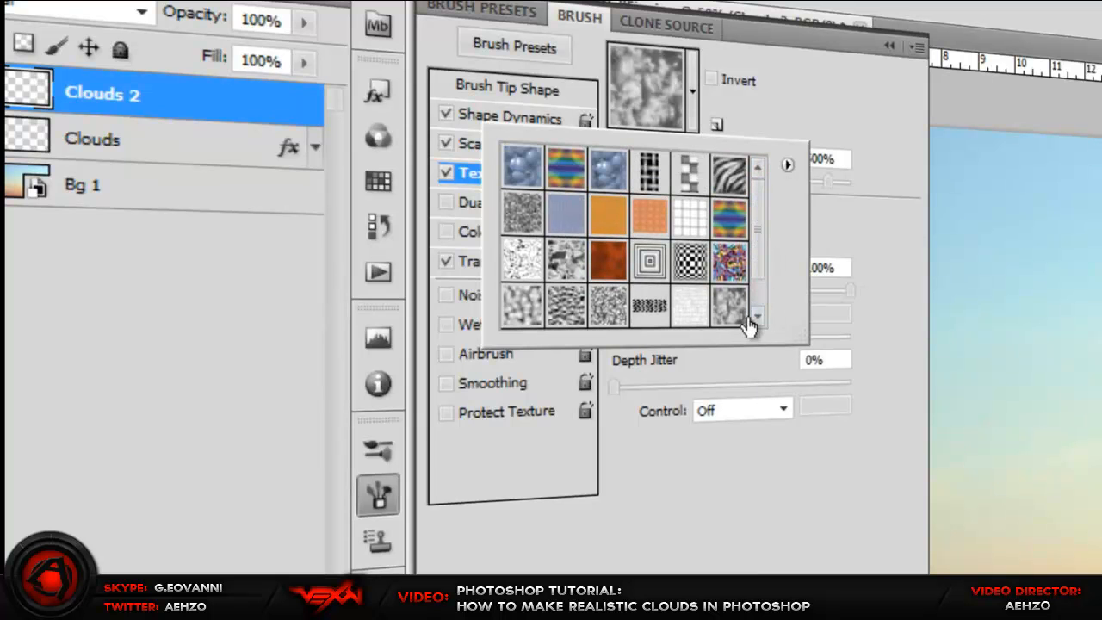
scroll("down", 3)
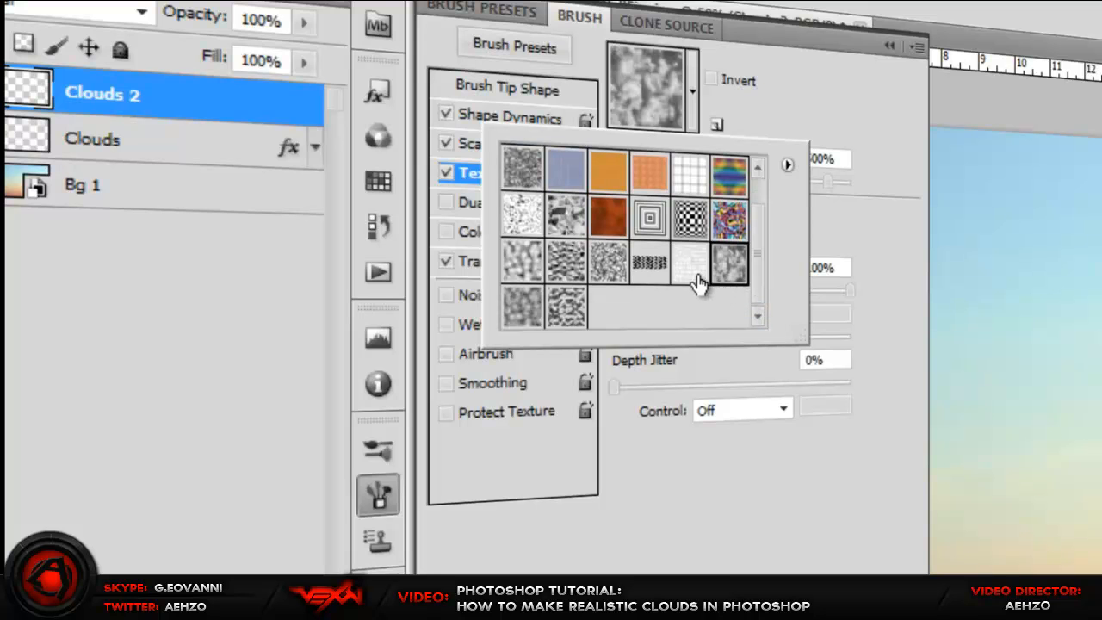
mouse_move(730, 279)
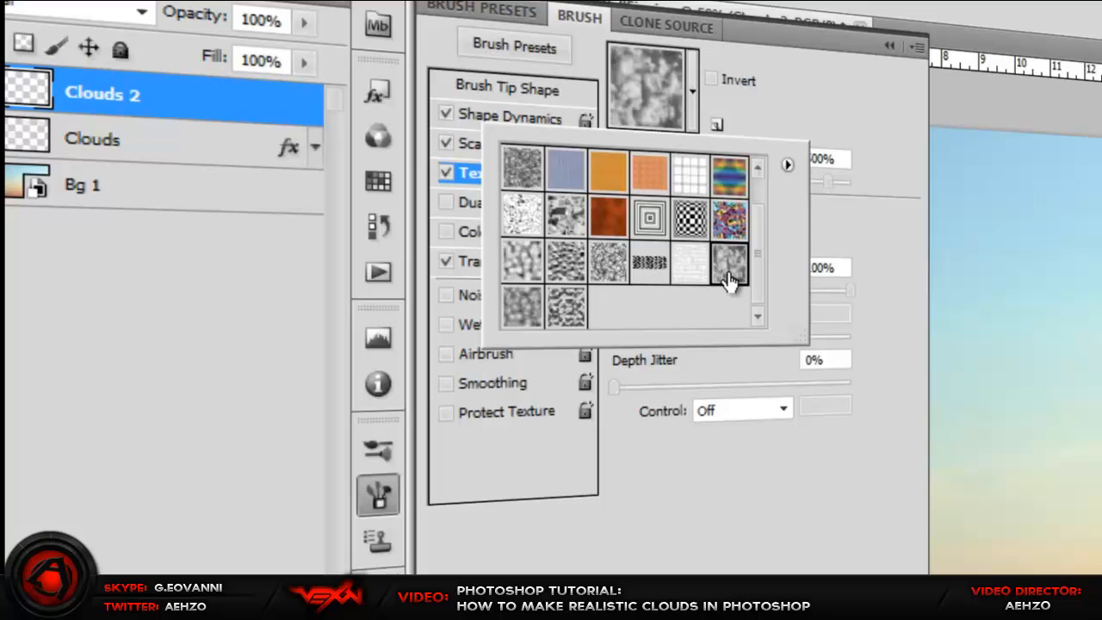
mouse_move(730, 272)
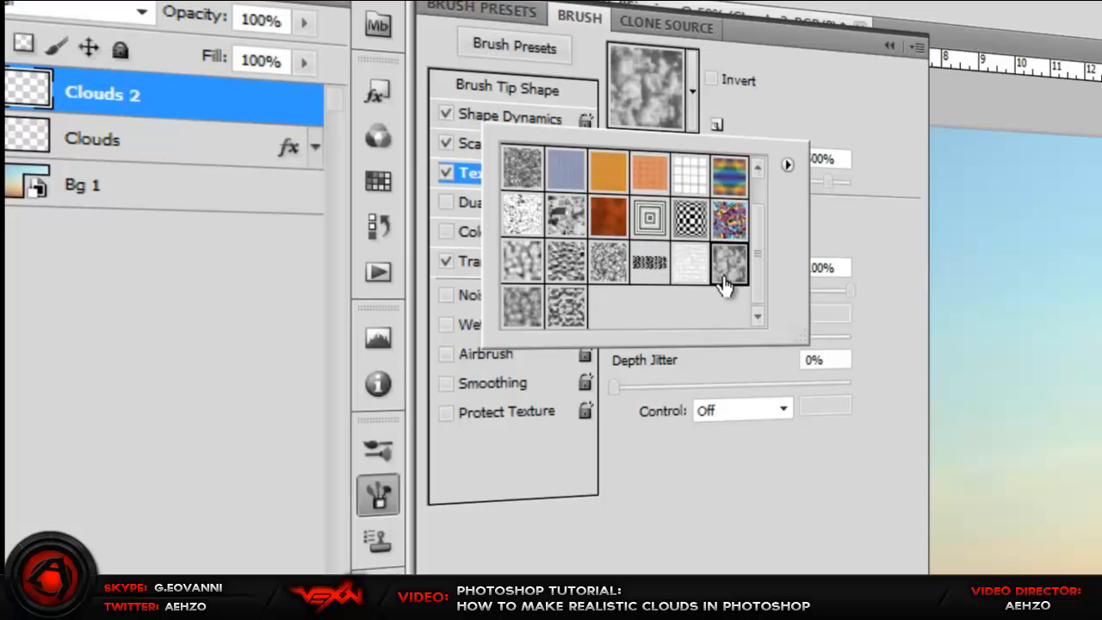
mouse_move(869, 250)
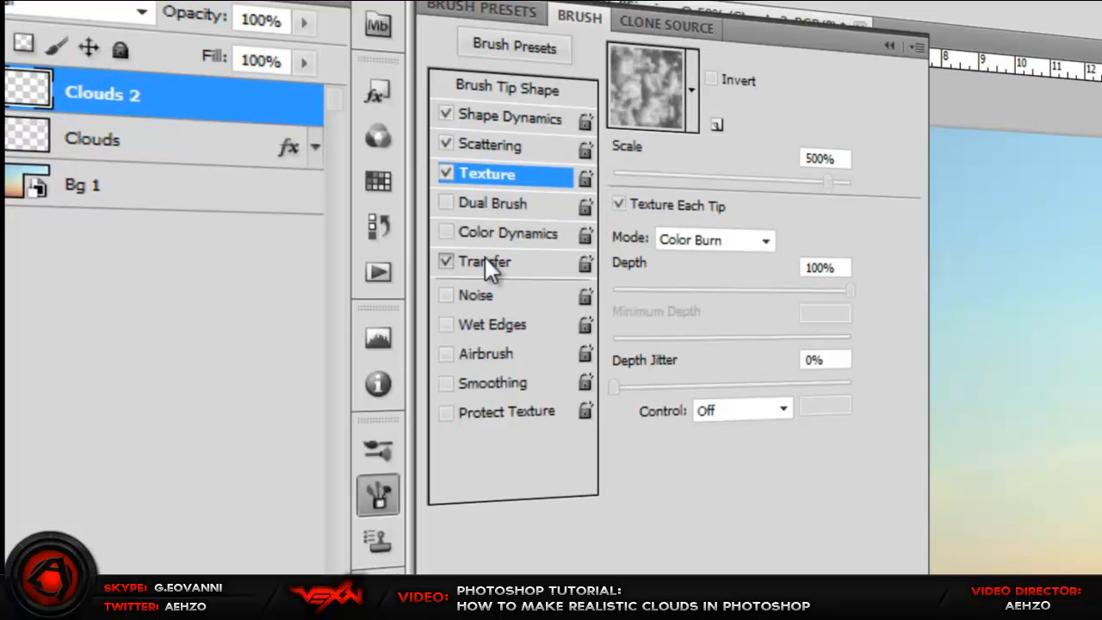
Enable Transfer with 100% opacity jitter and flow jitter on pen pressure.
left_click(485, 261)
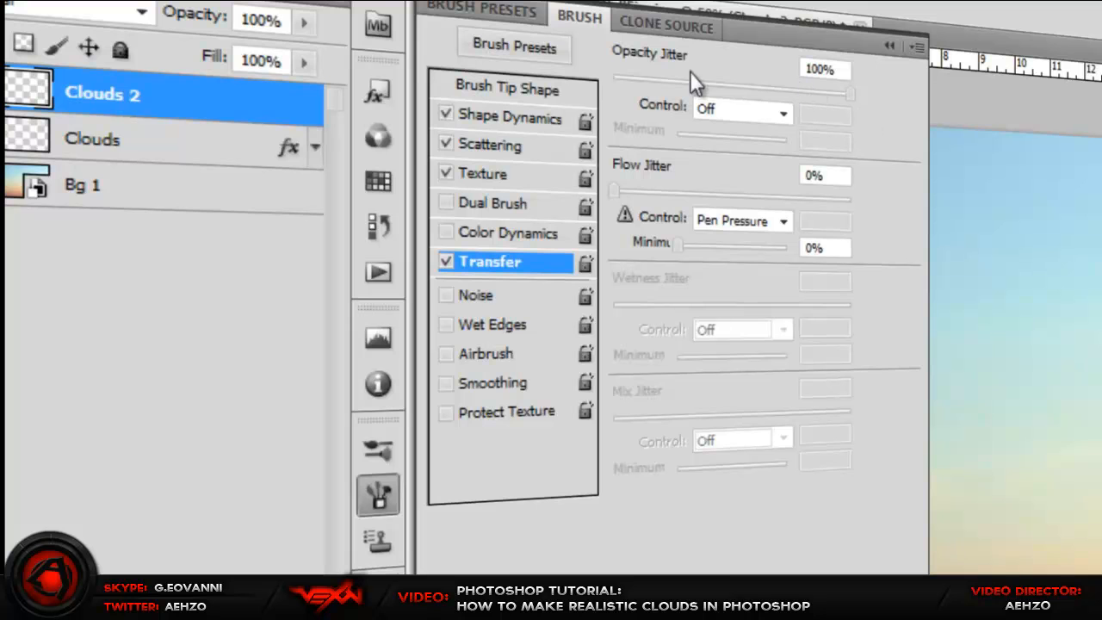
mouse_move(749, 110)
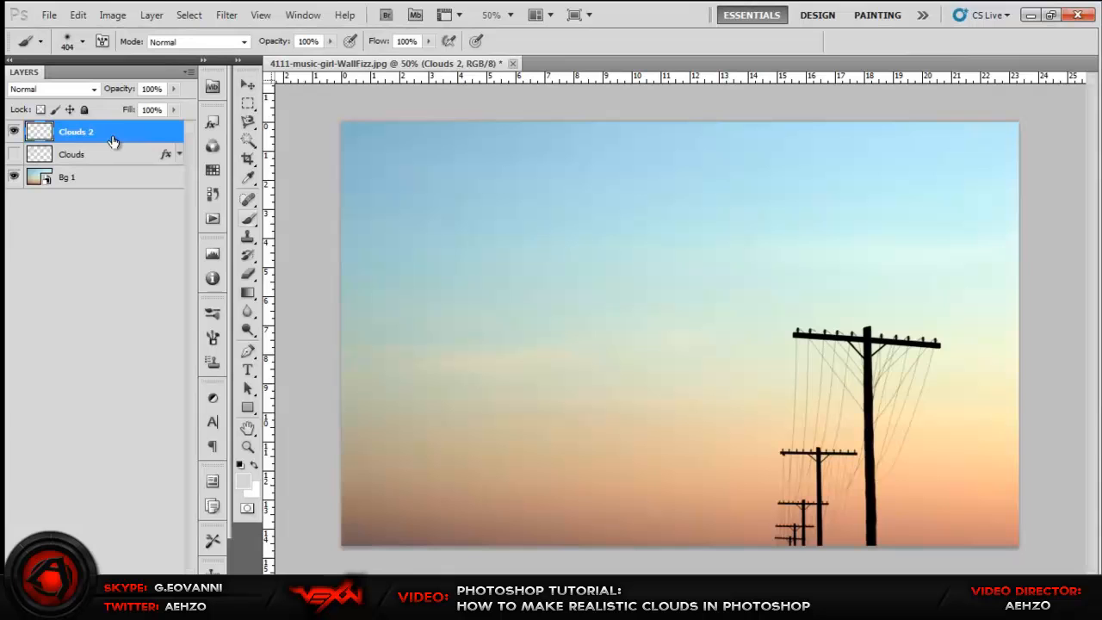
mouse_move(461, 216)
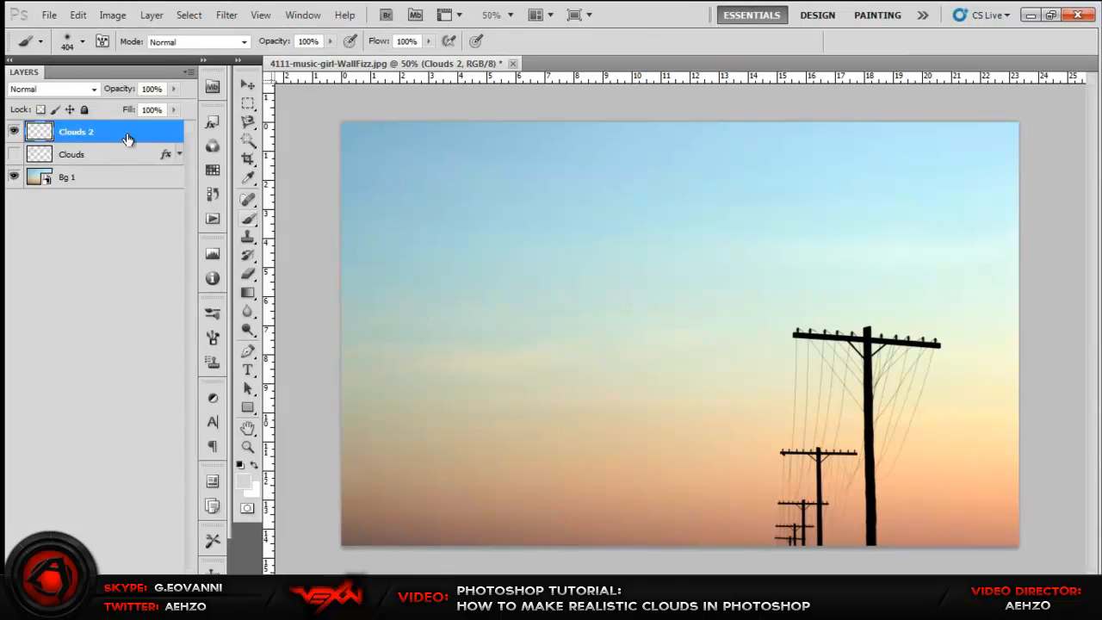
Paint soft white clouds across the upper sky on the Clouds 2 layer.
left_click(67, 175)
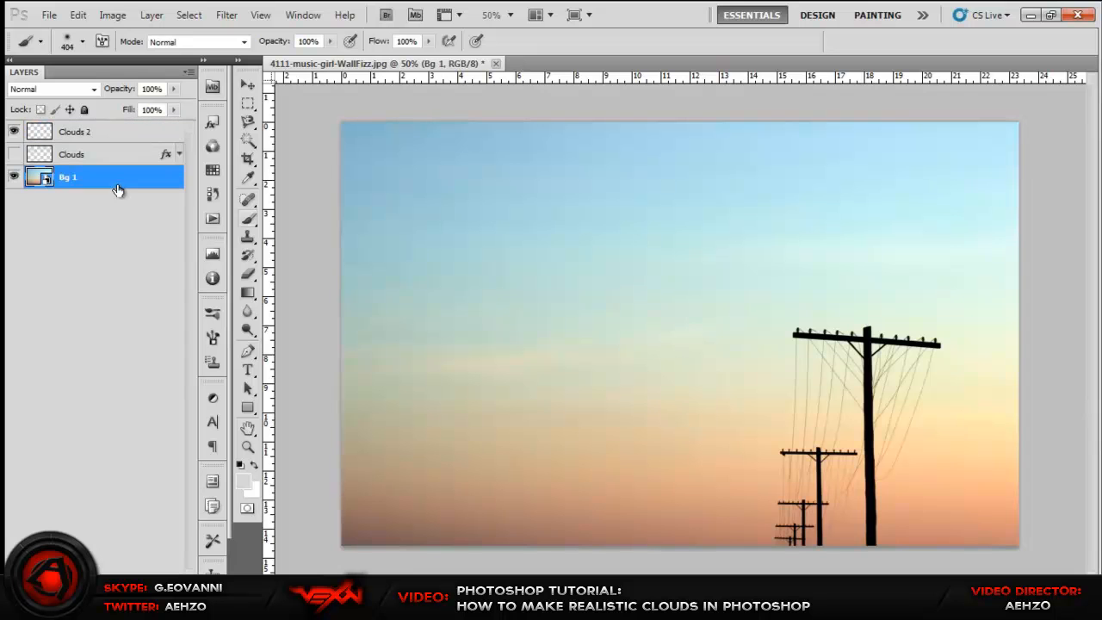
left_click(76, 130)
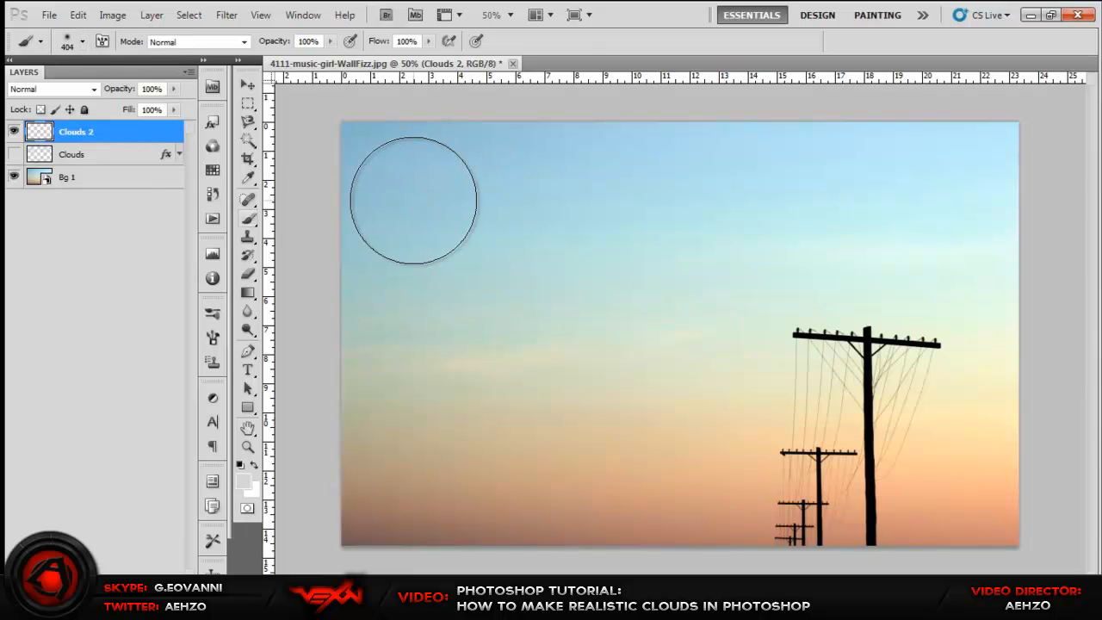
left_click_drag(413, 197, 865, 186)
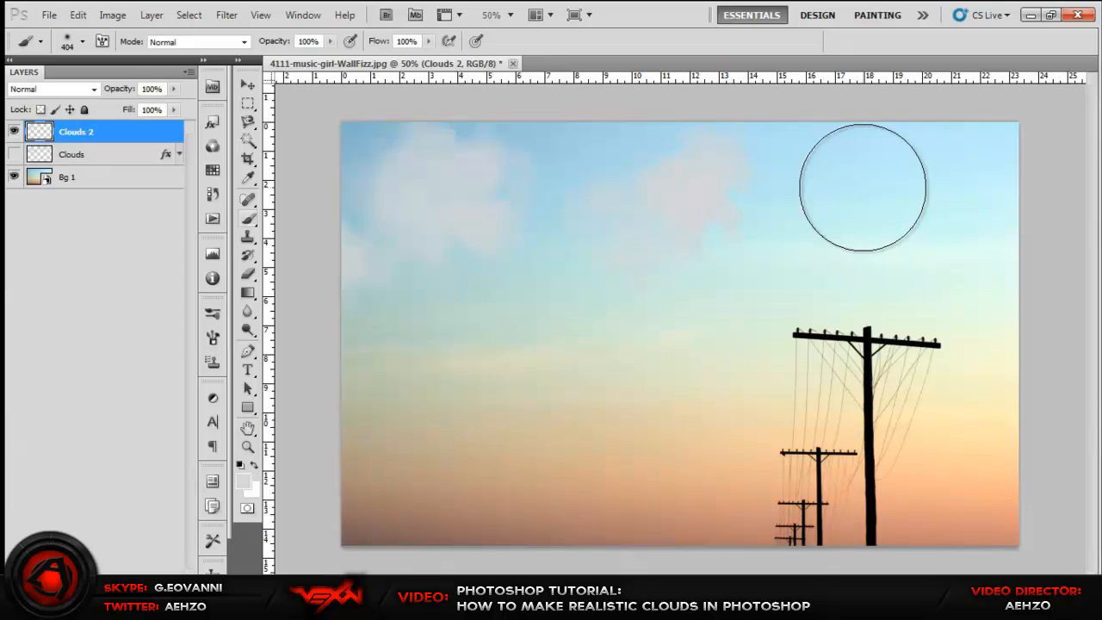
left_click_drag(861, 186, 324, 405)
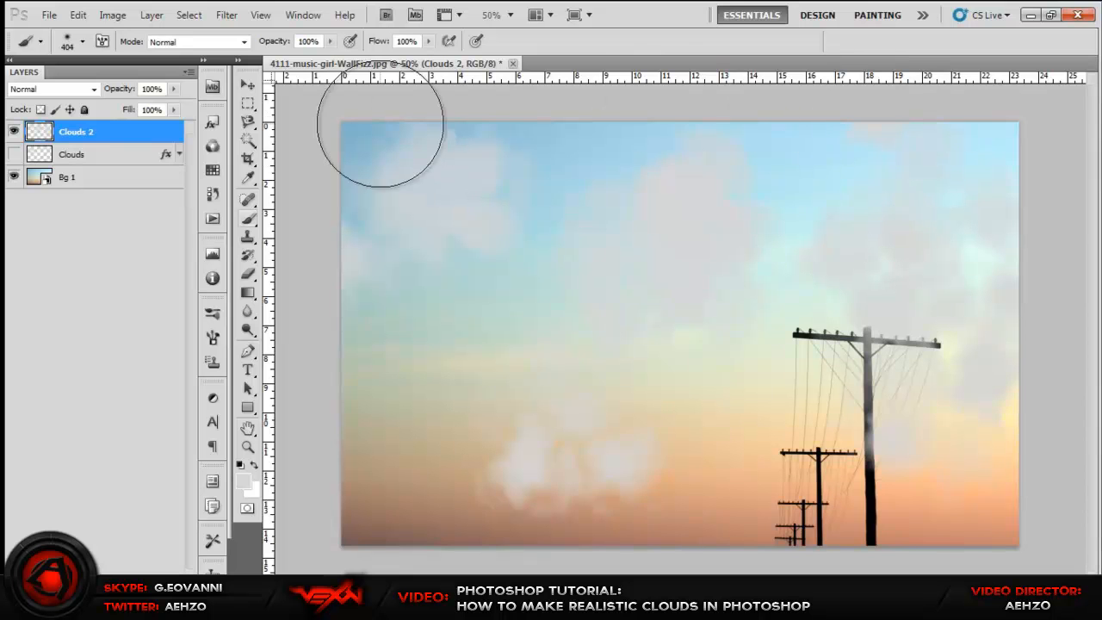
Lower the brush size in the brush picker for smaller puffs low in the image.
left_click(82, 41)
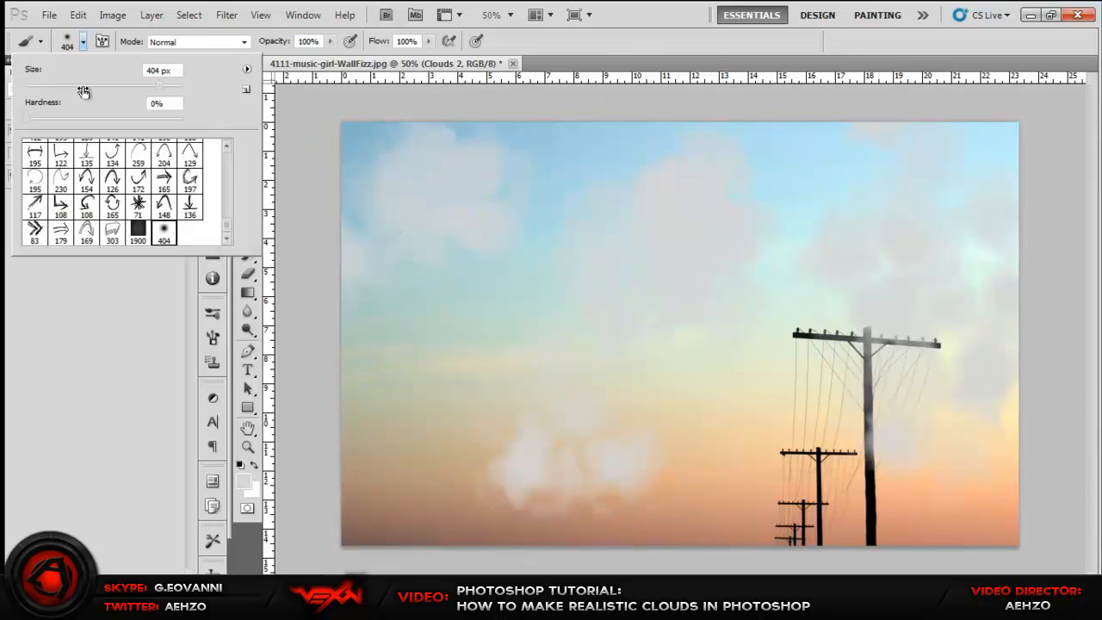
triple_click(161, 69)
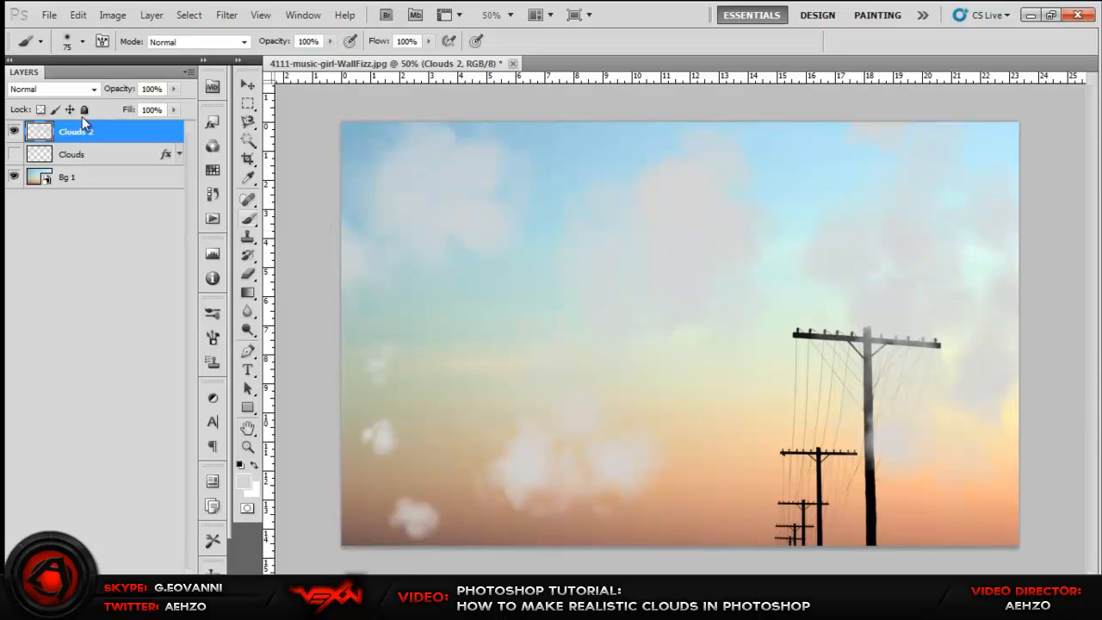
mouse_move(152, 163)
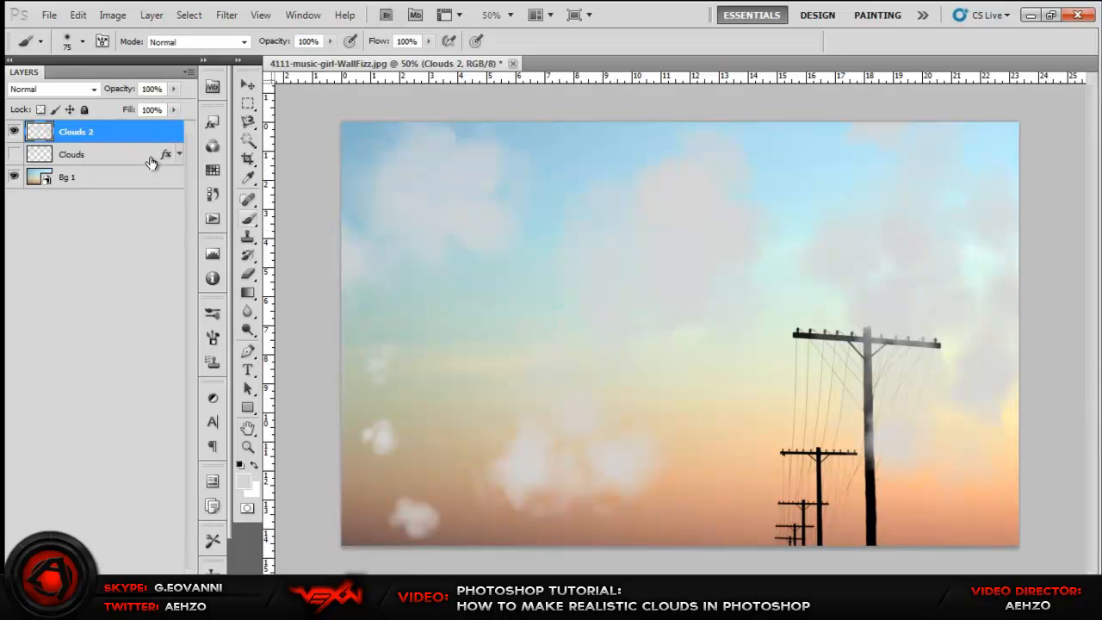
Paste the Clouds layer's Color Overlay style onto Clouds 2 so its clouds turn bright white.
right_click(72, 155)
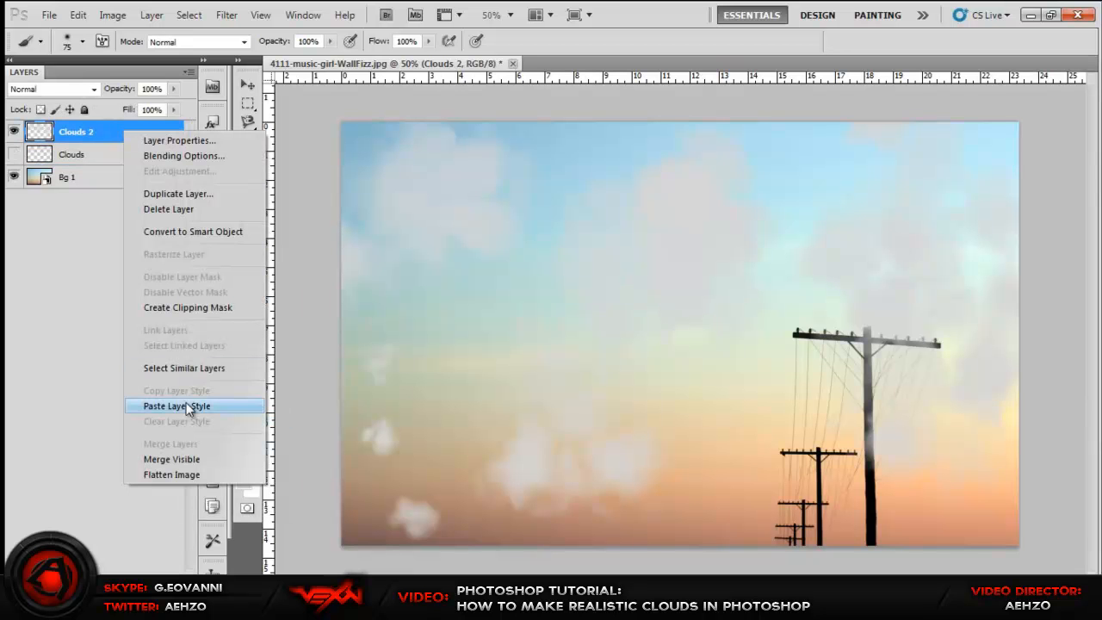
left_click(175, 406)
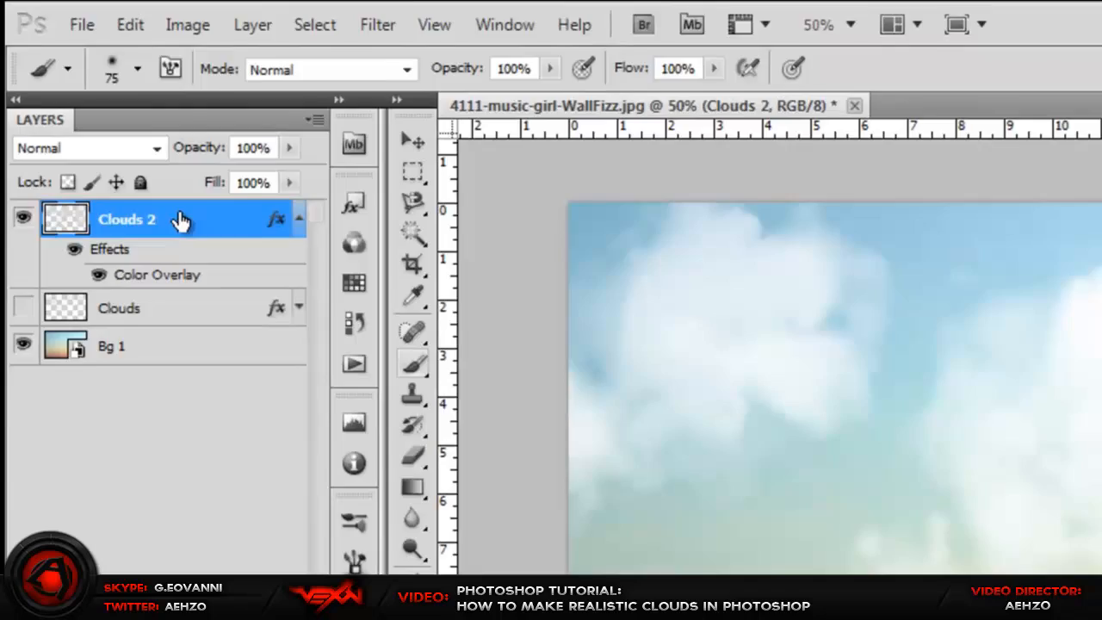
double_click(156, 276)
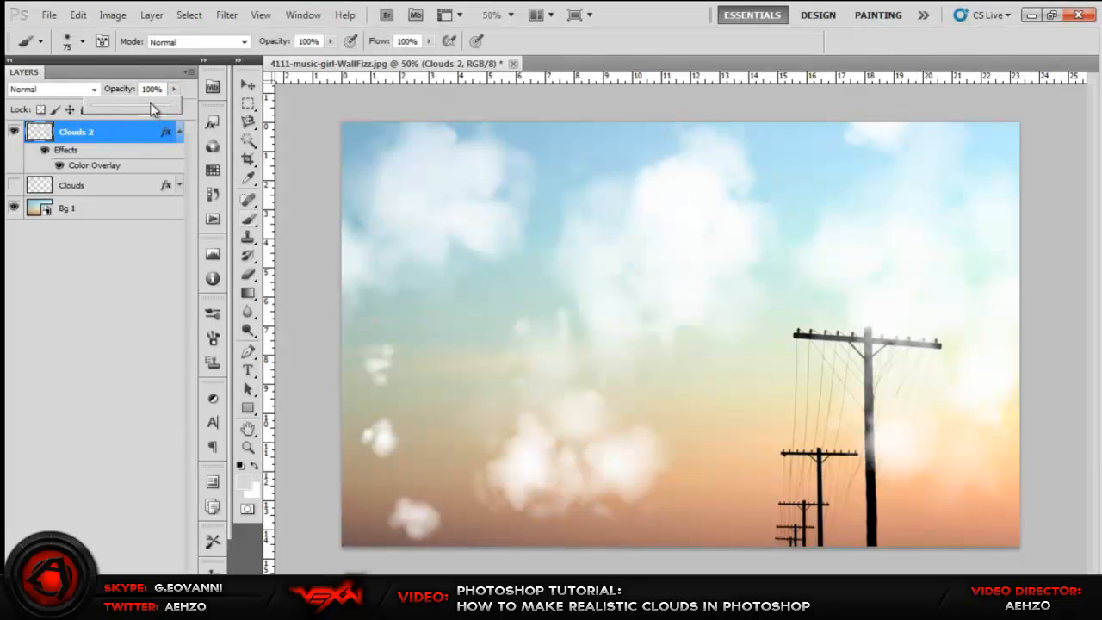
Try Clouds 2 at 20% opacity, then set it back up to 97%.
left_click_drag(158, 104, 117, 103)
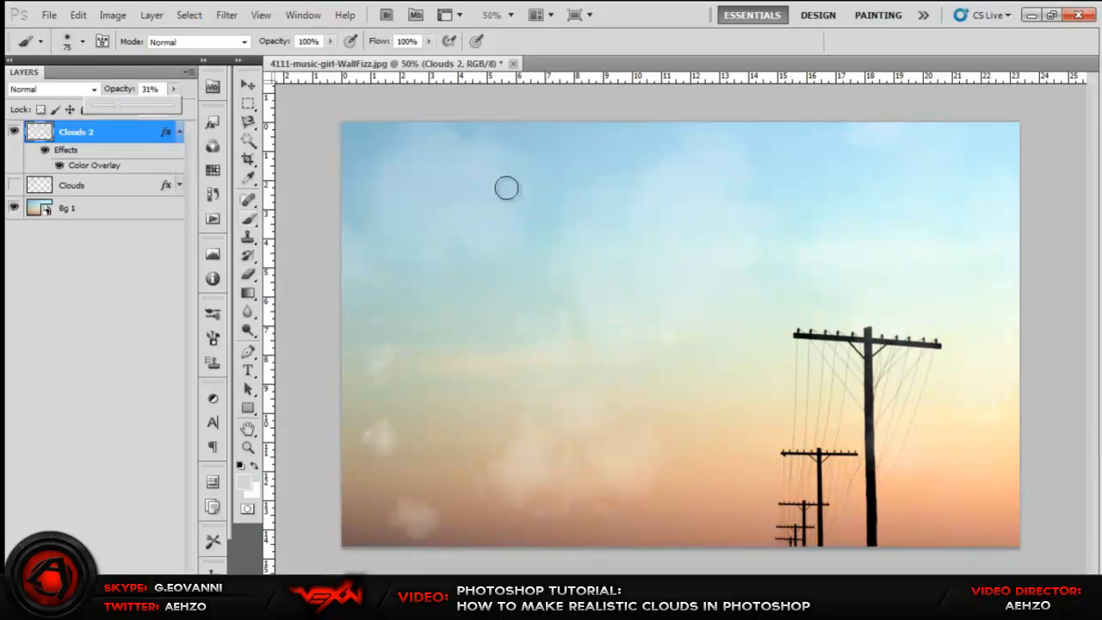
mouse_move(169, 117)
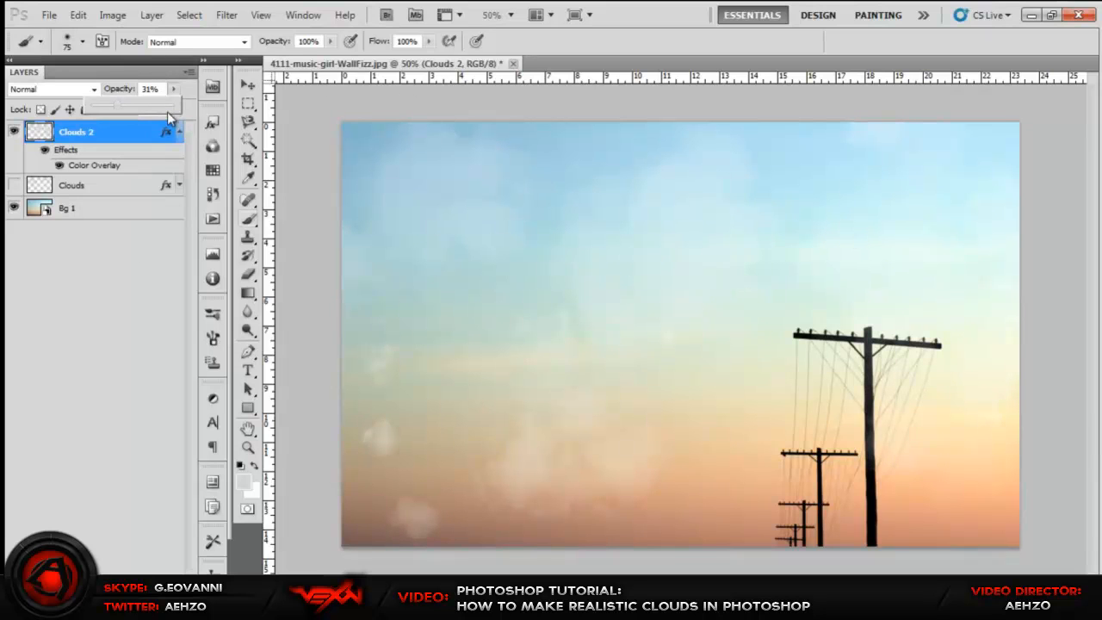
left_click_drag(117, 103, 172, 104)
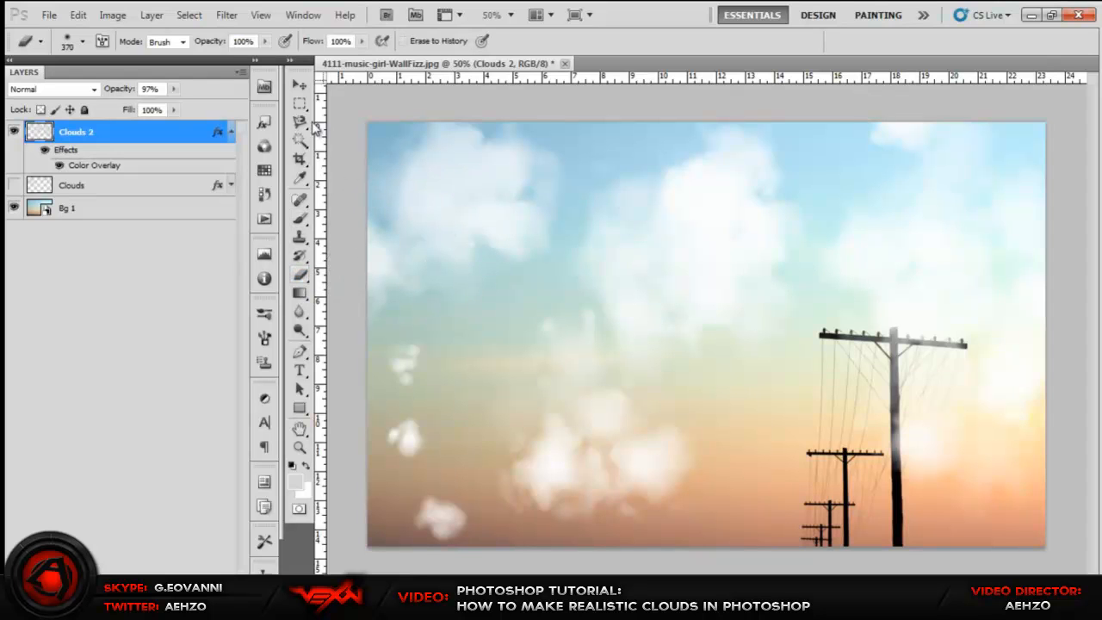
mouse_move(409, 413)
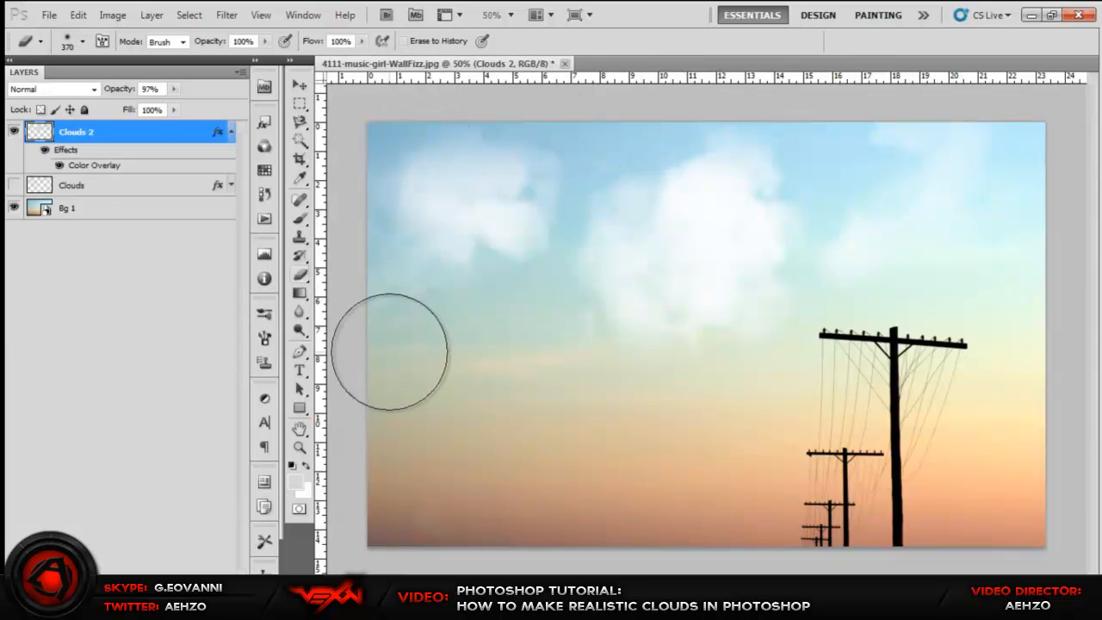
mouse_move(818, 434)
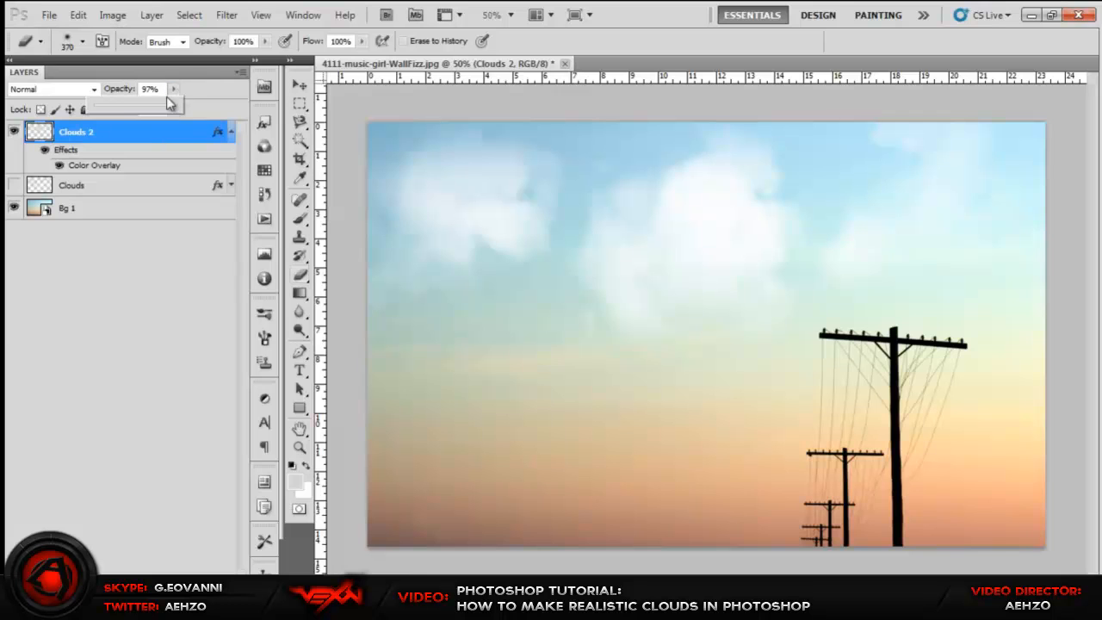
Lower the Clouds 2 layer opacity after erasing the low cloud puffs.
left_click_drag(169, 101, 130, 102)
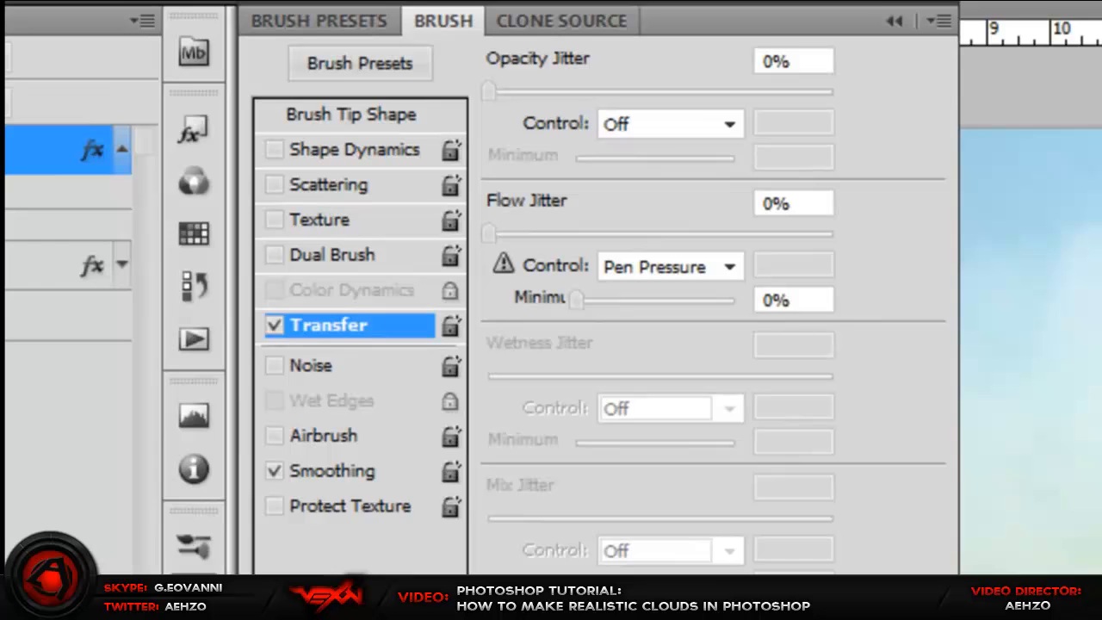
Review the brush Transfer settings and cancel the Brush Name dialog without saving a preset.
left_click(504, 24)
type("lol")
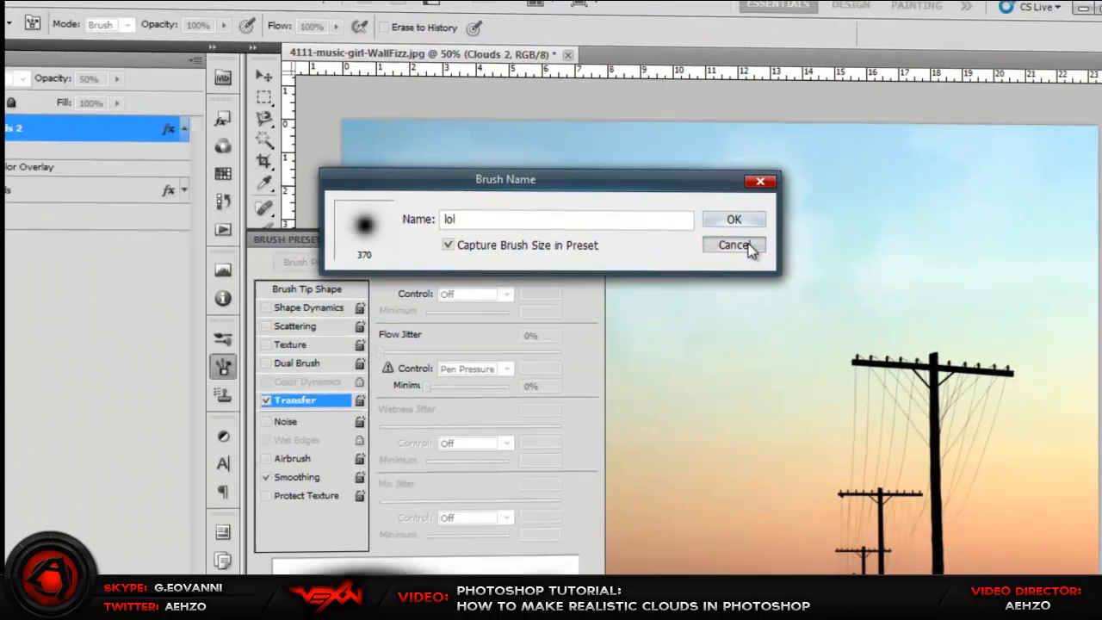
left_click(733, 244)
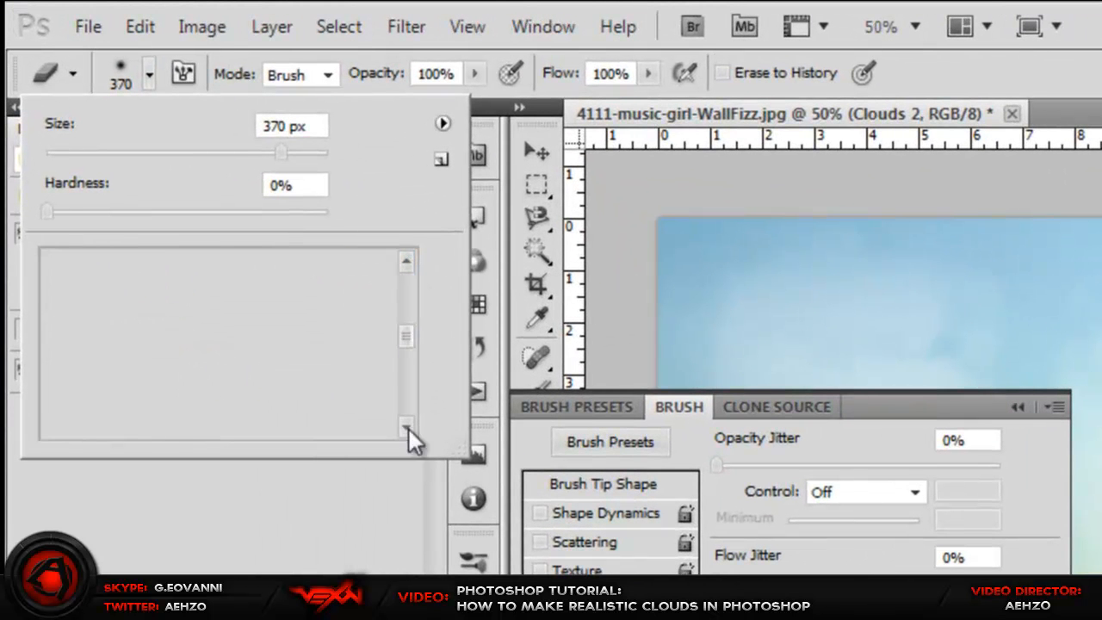
Pick the saved 'Cloud By Gino' preset at 404 px and close the Brush panel.
scroll("down", 3)
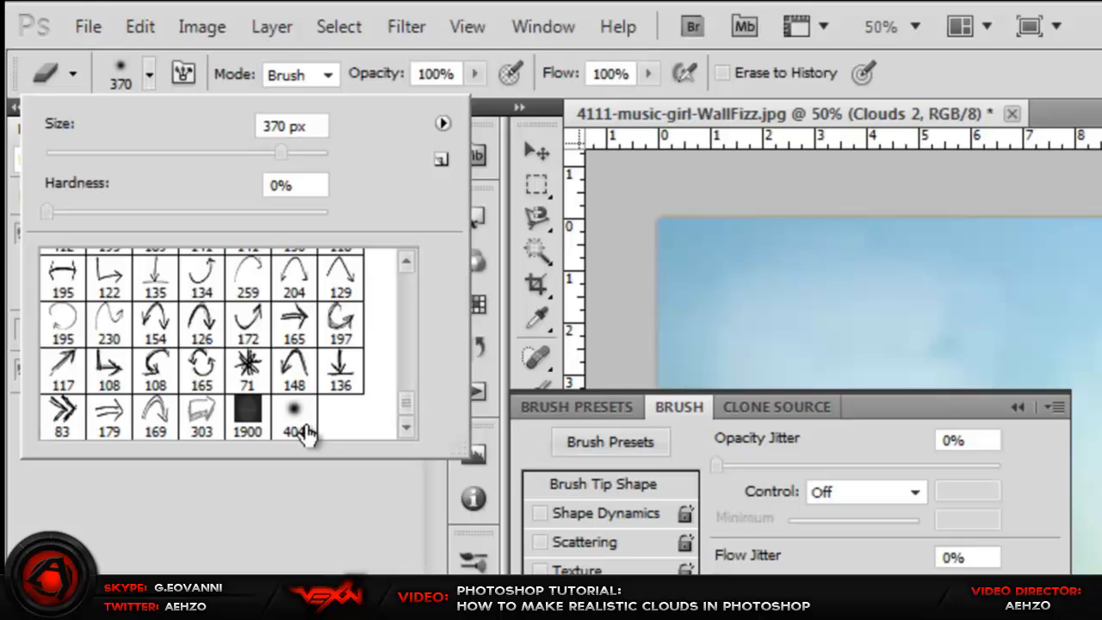
mouse_move(296, 419)
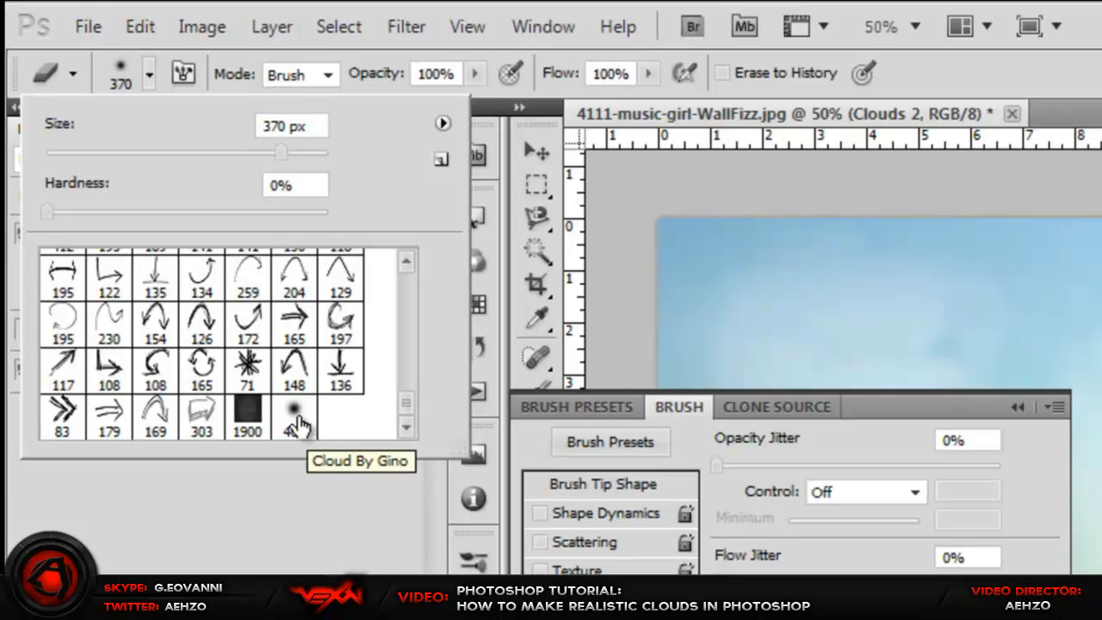
left_click(293, 415)
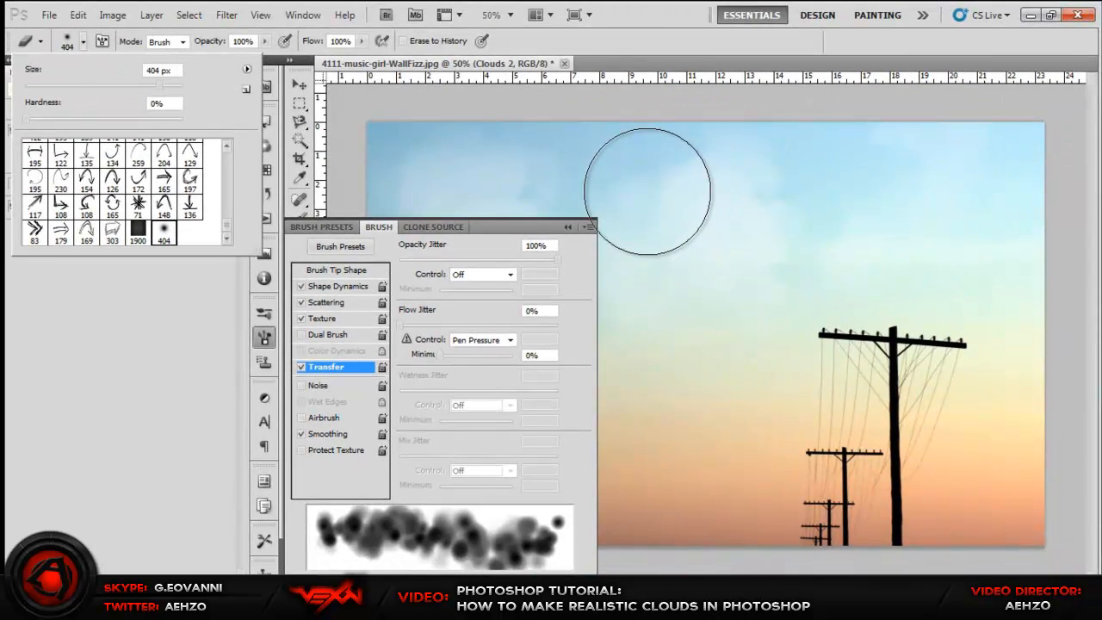
left_click(568, 230)
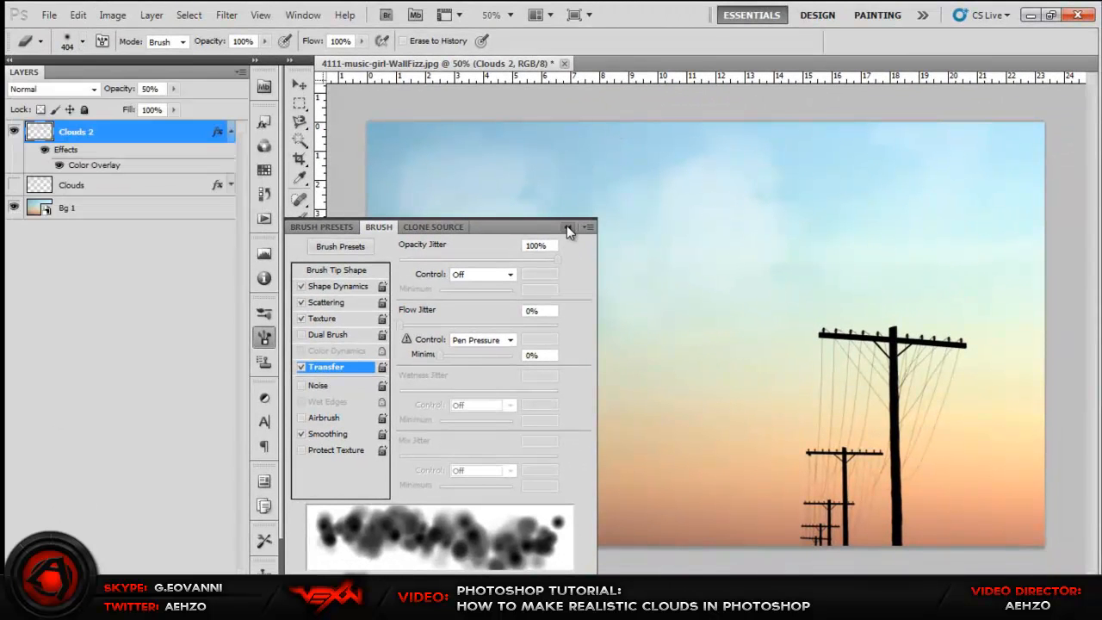
left_click(568, 227)
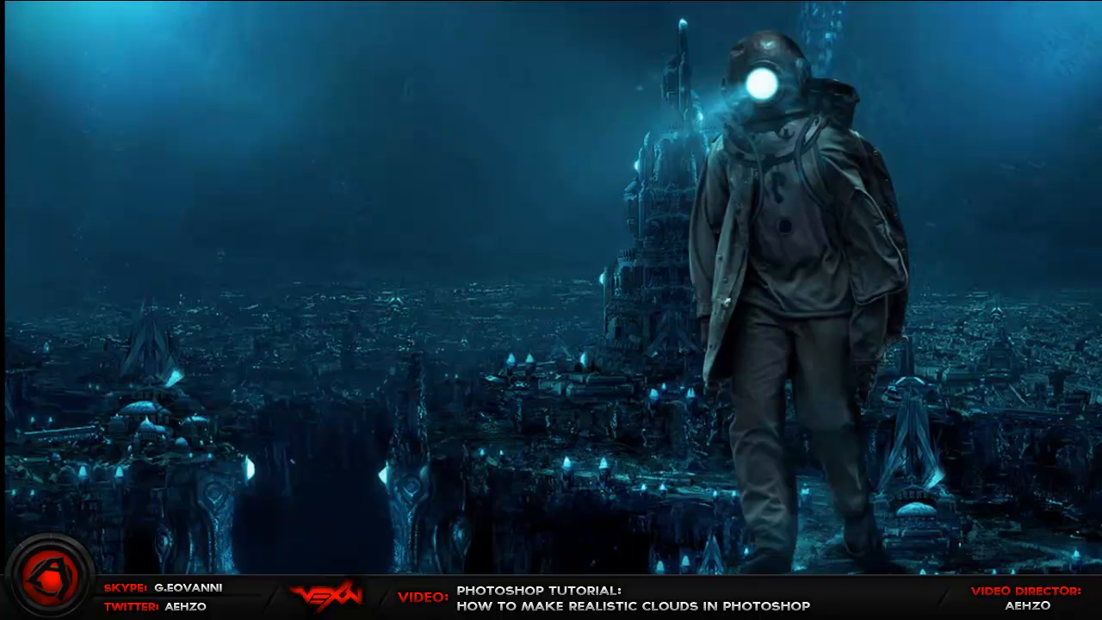
mouse_move(72, 468)
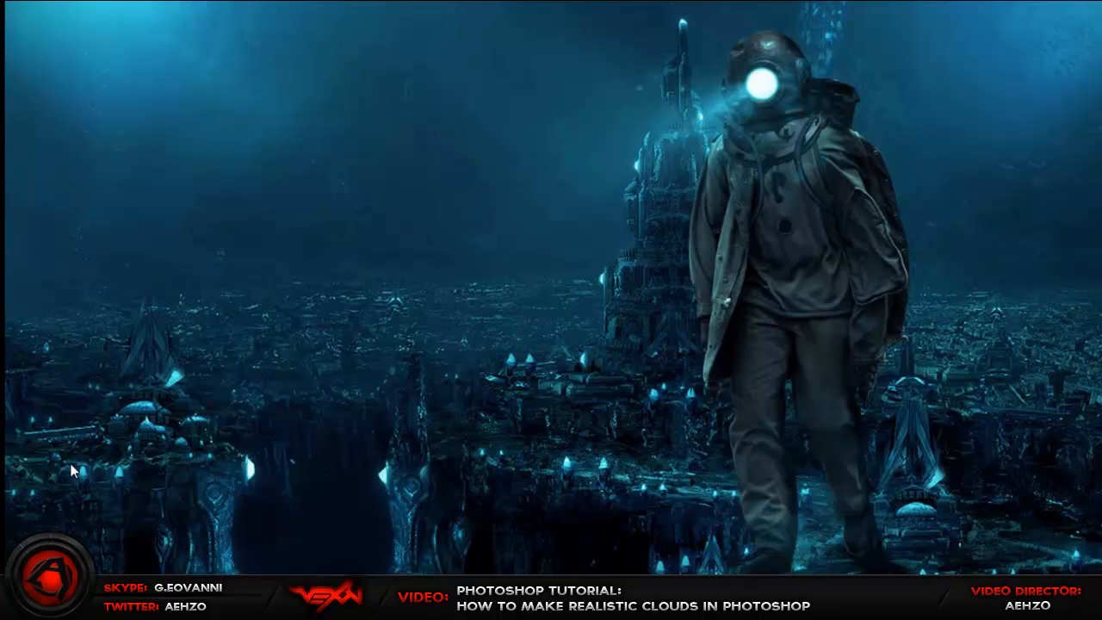